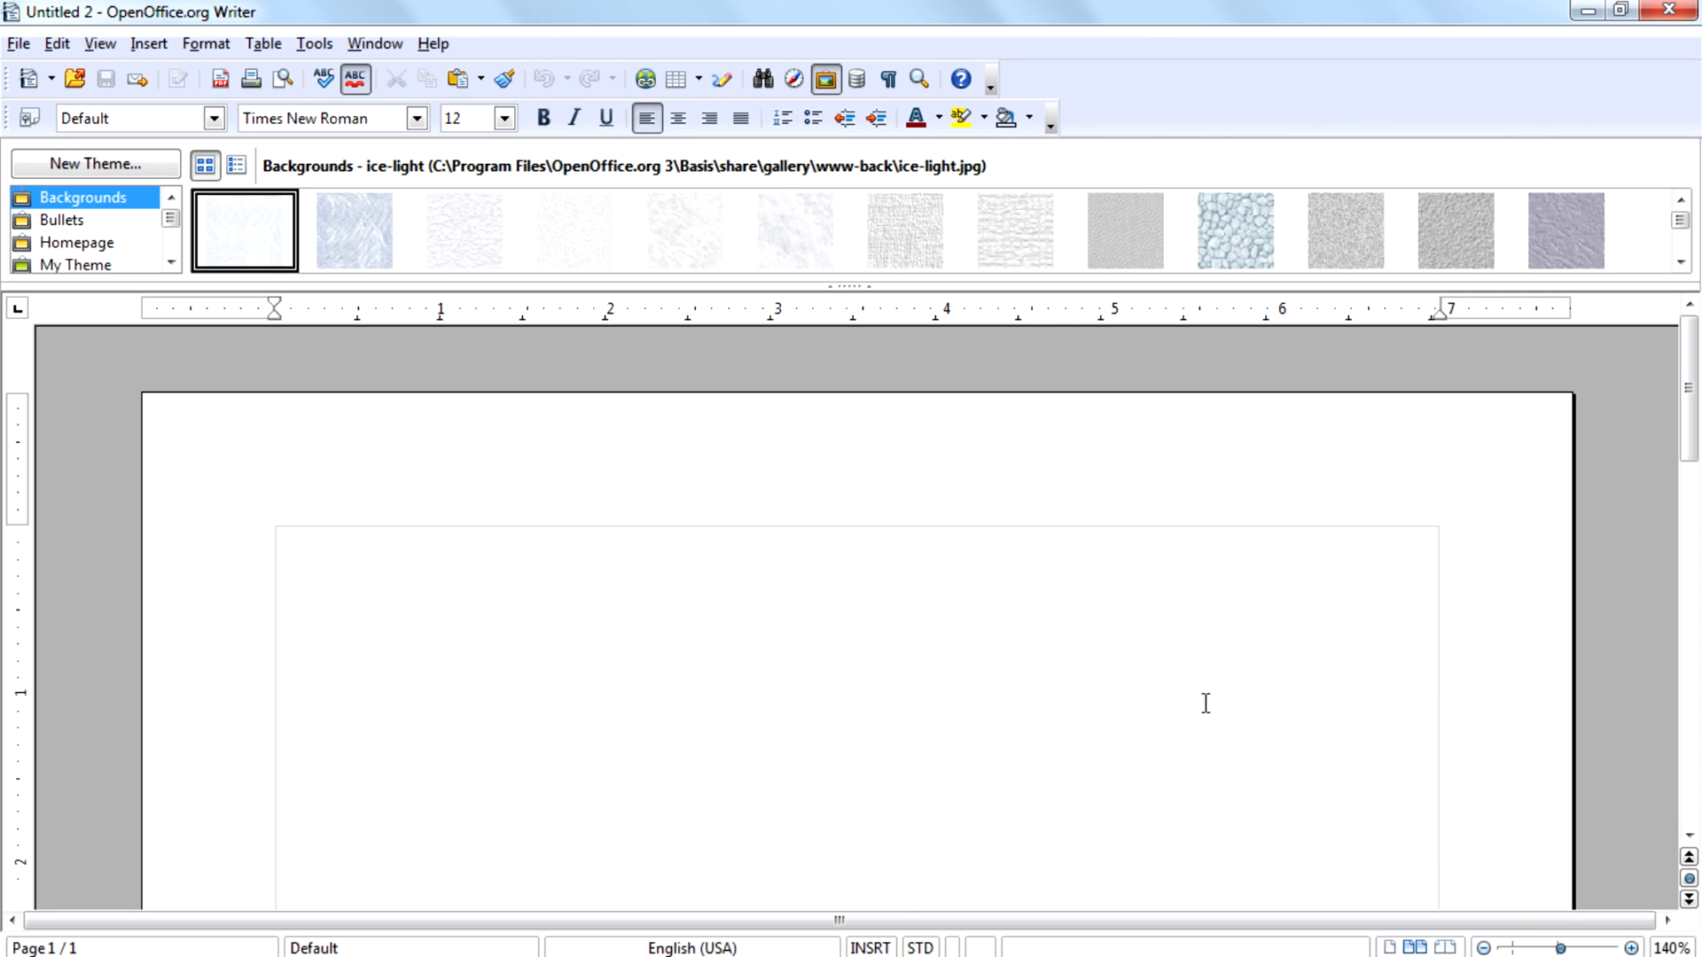
# - Embed a default chart at the top of the blank page via Insert > Object > Chart
pyautogui.click(277, 542)
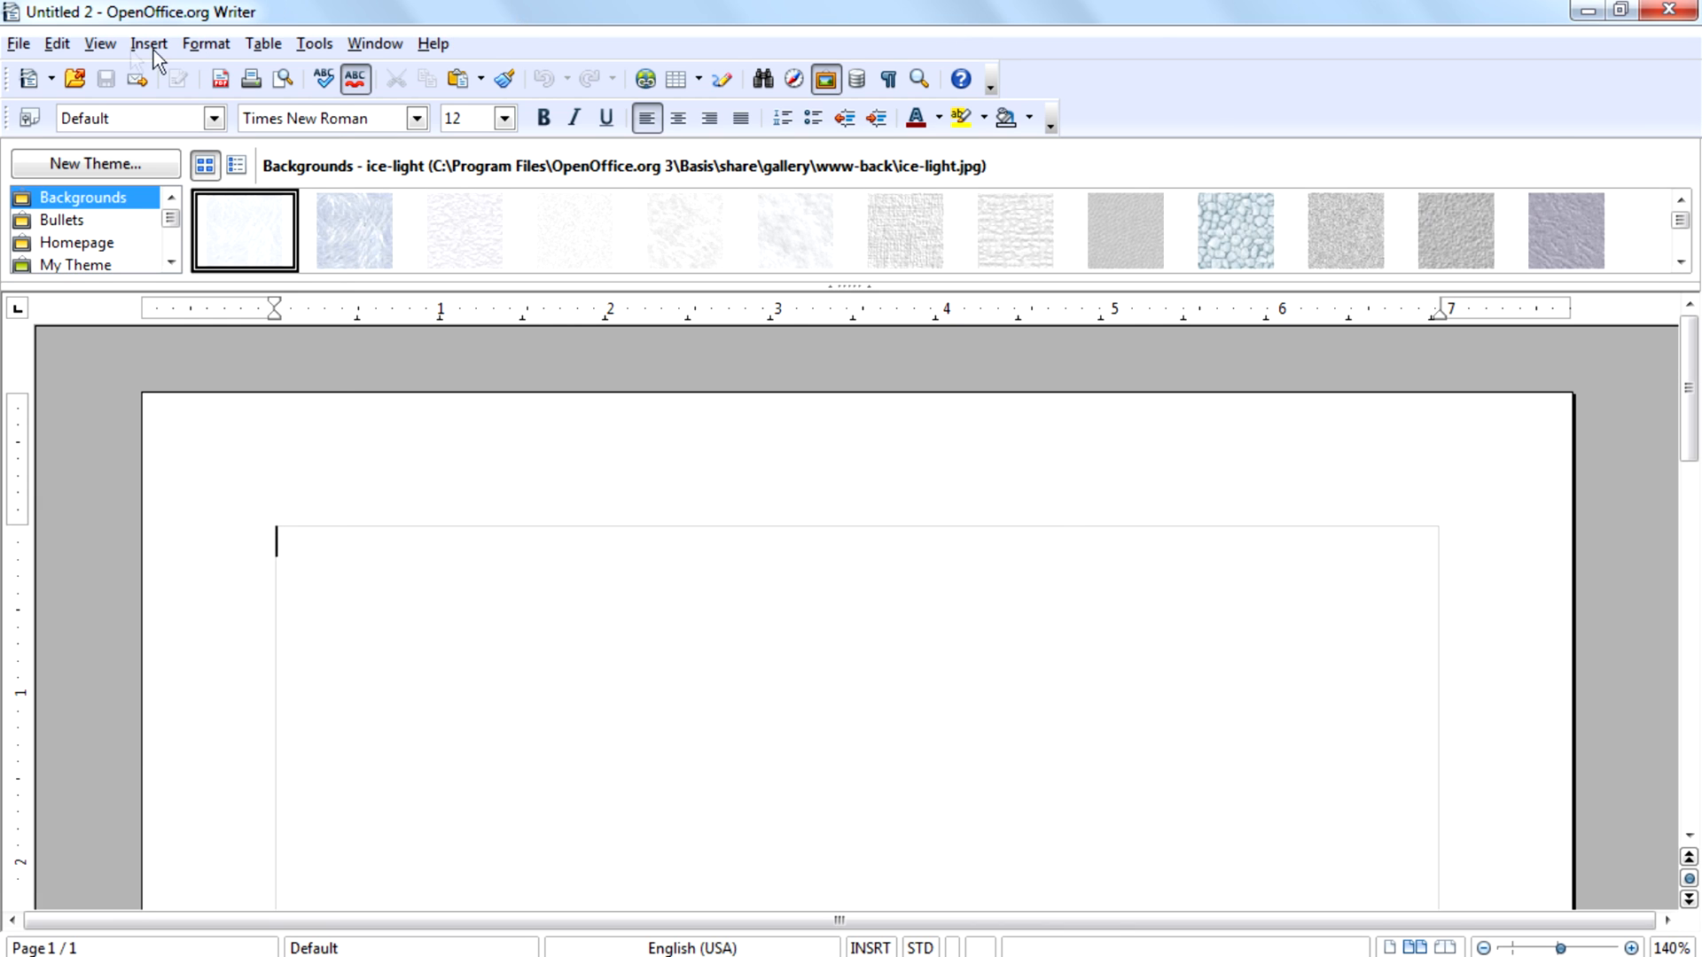
pyautogui.click(149, 43)
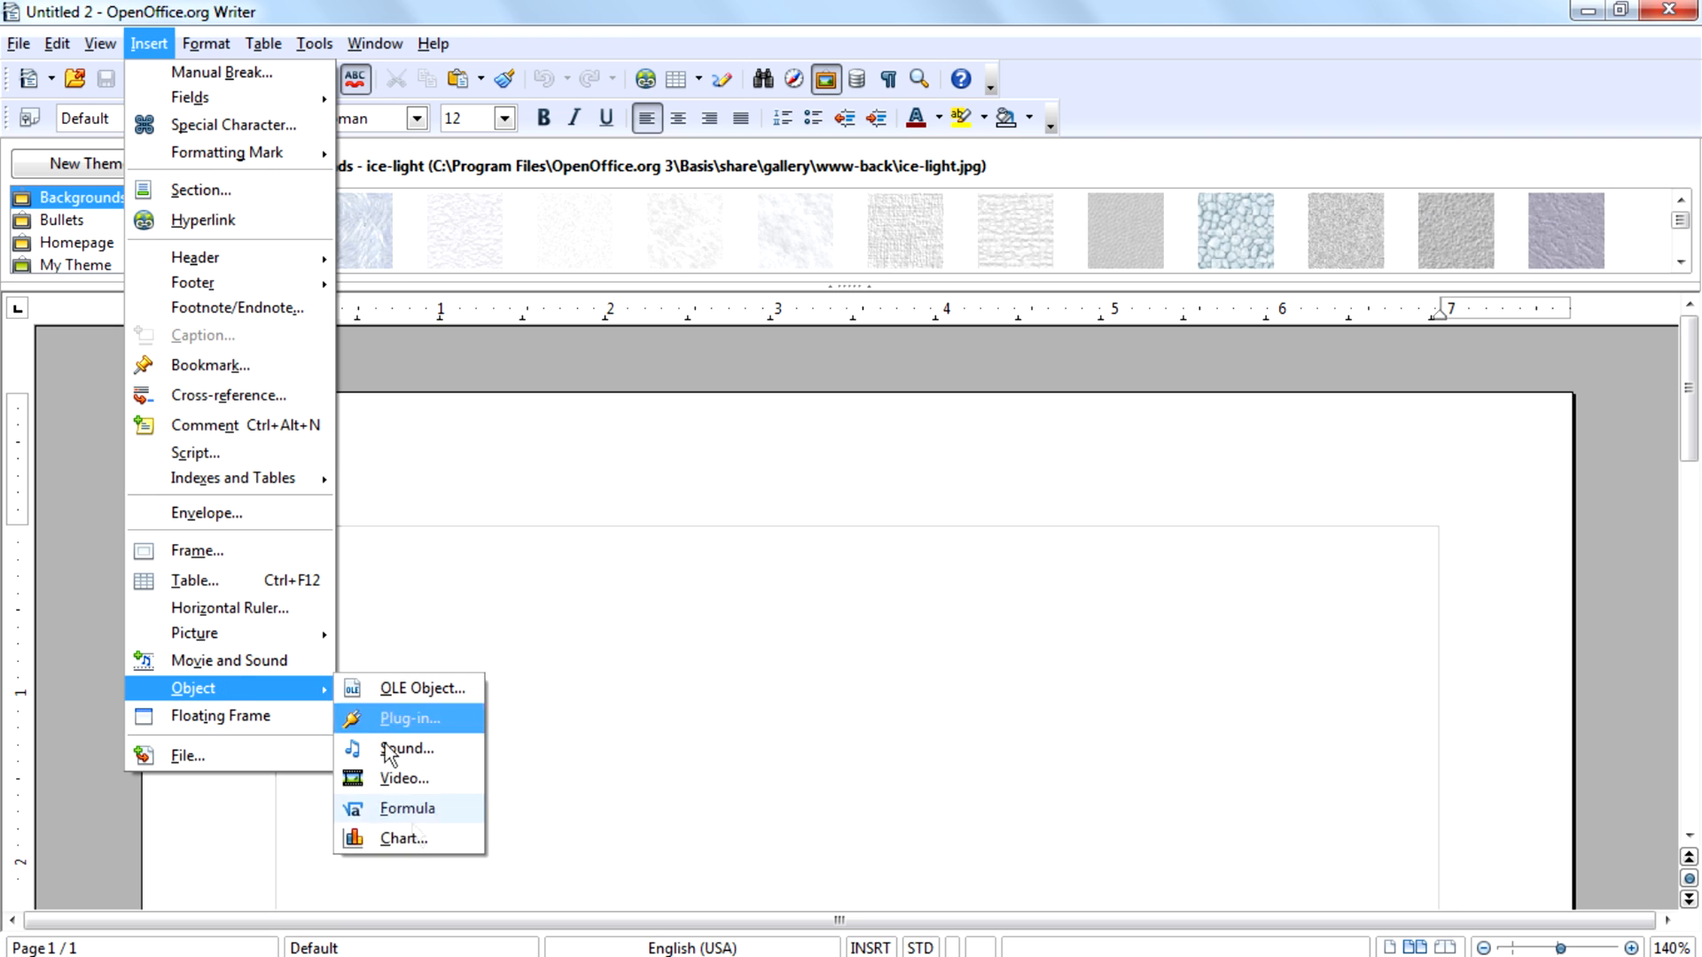
pyautogui.click(404, 839)
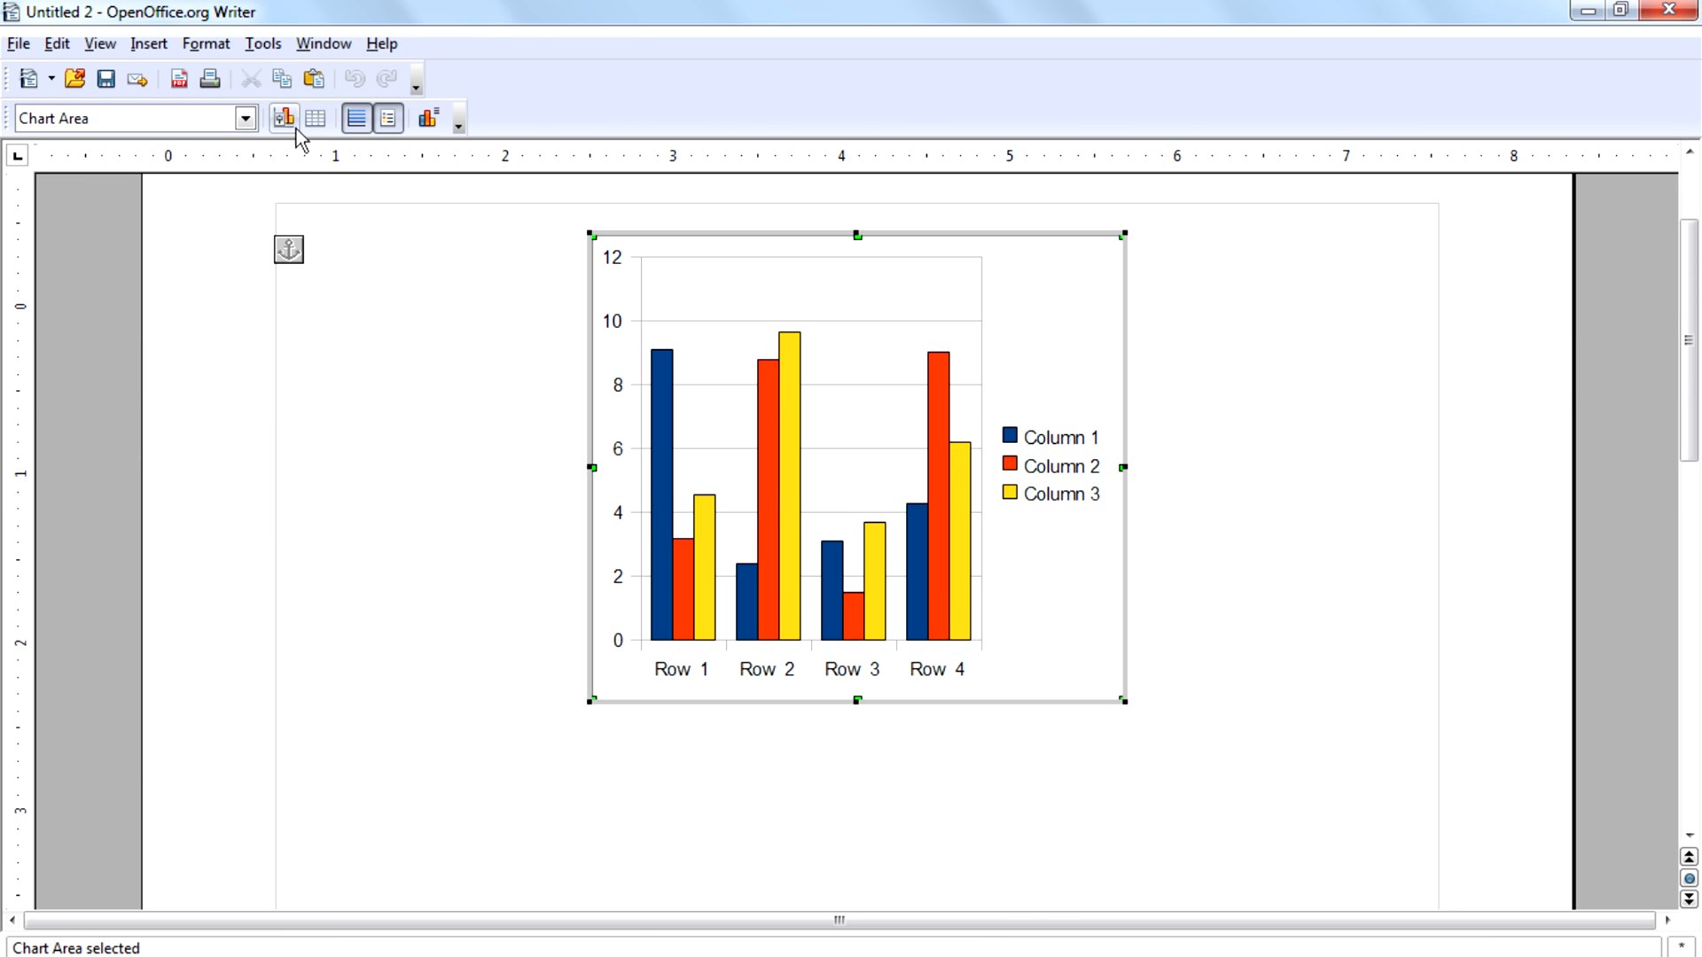
# - Change the chart type to Pie with 3-D Look set to Realistic
pyautogui.click(281, 119)
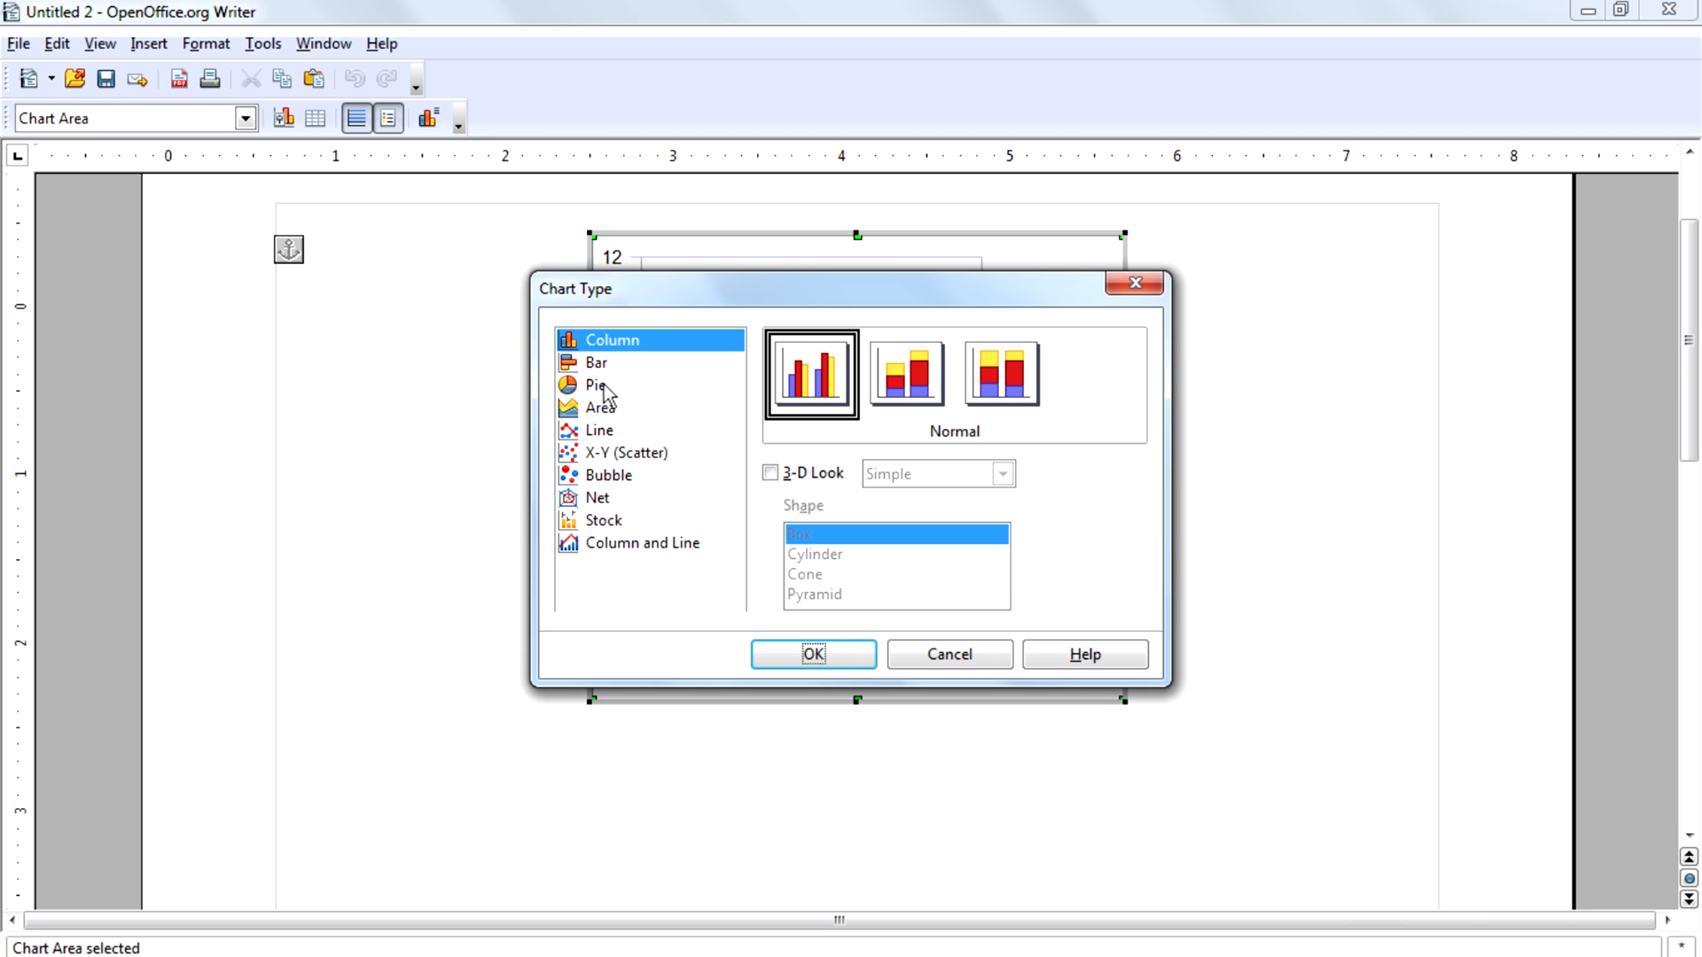
pyautogui.click(596, 385)
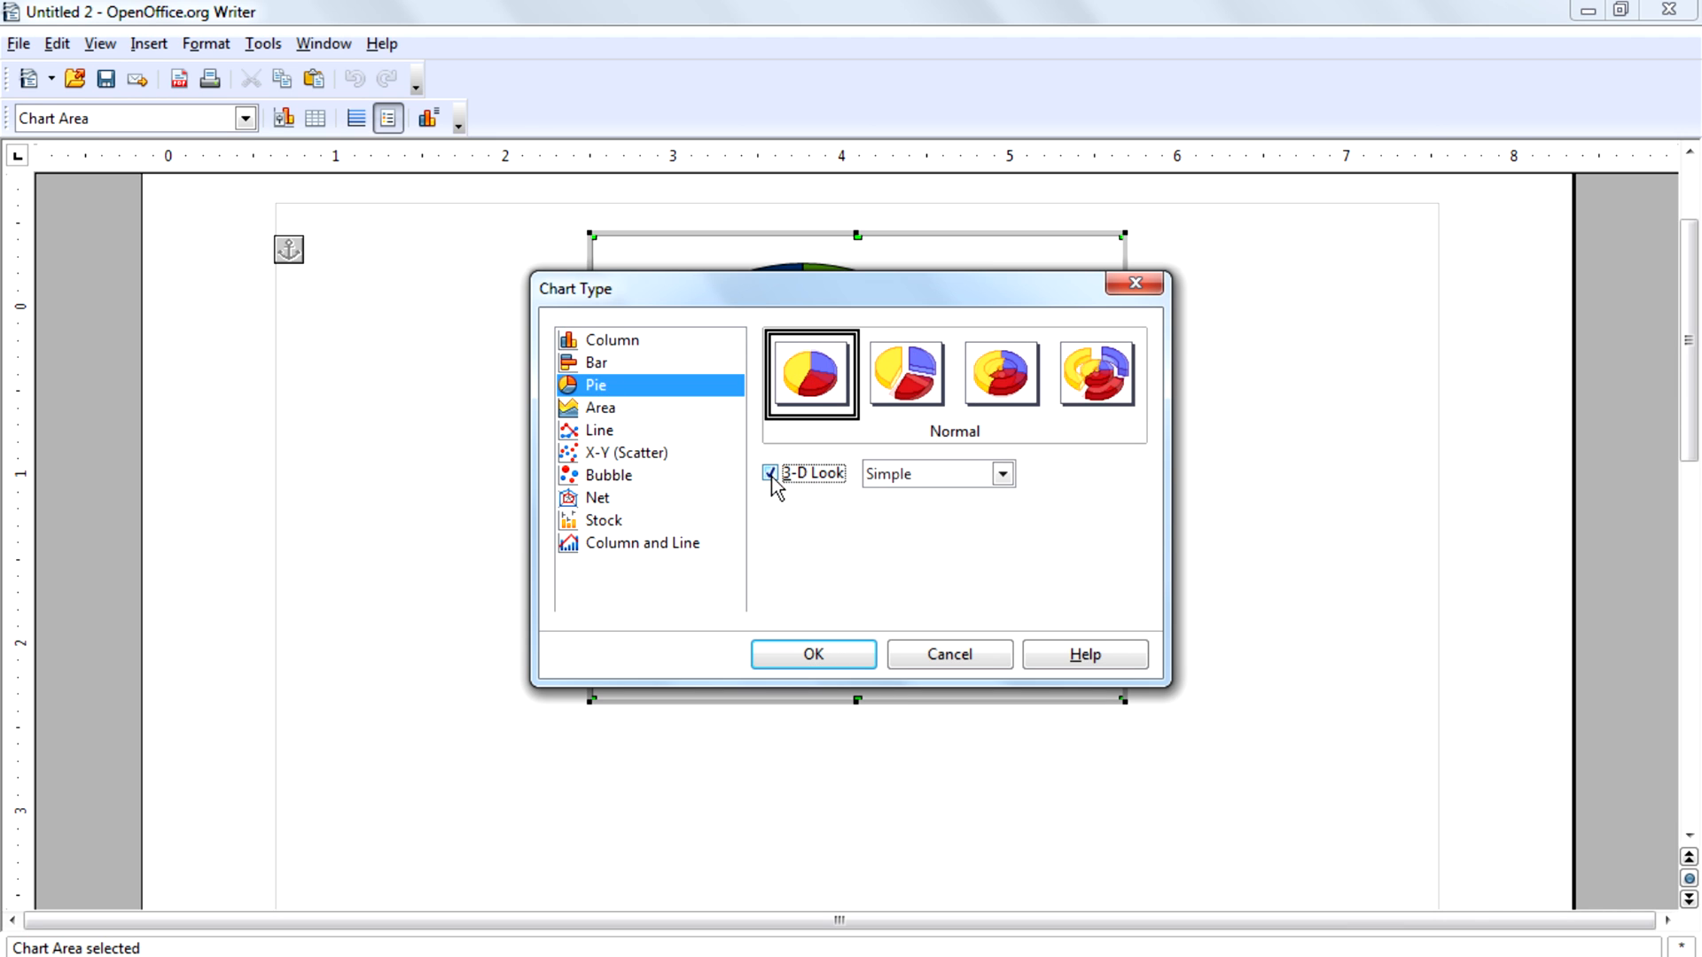
pyautogui.click(999, 473)
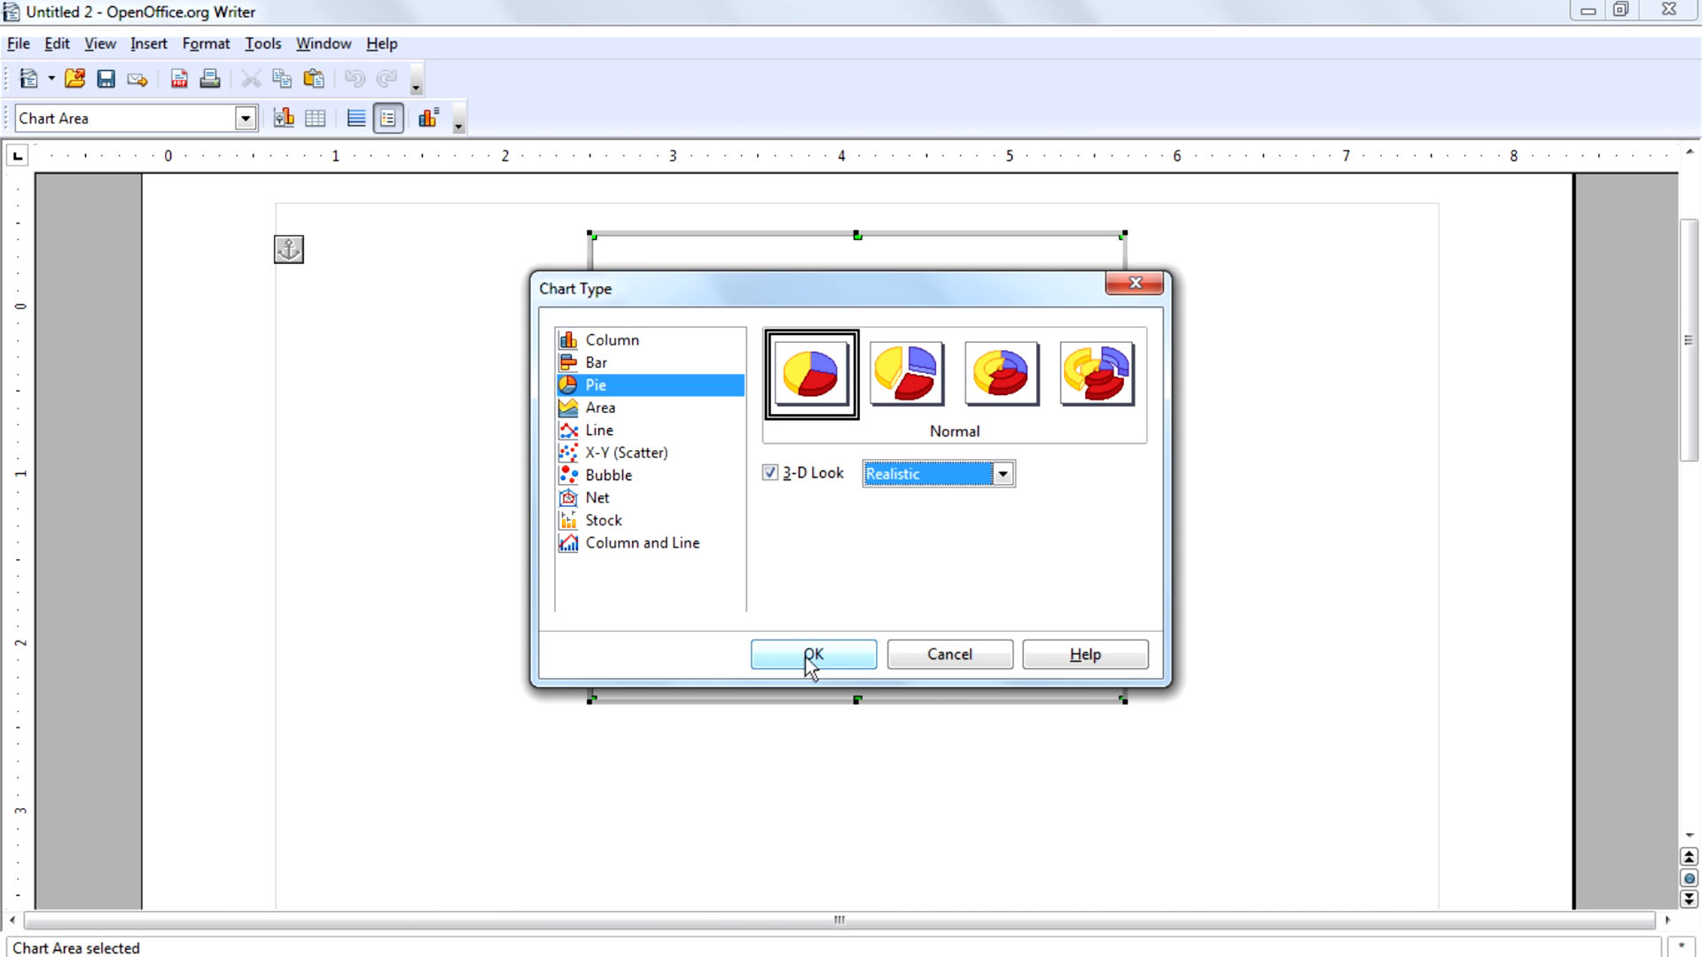
pyautogui.click(814, 654)
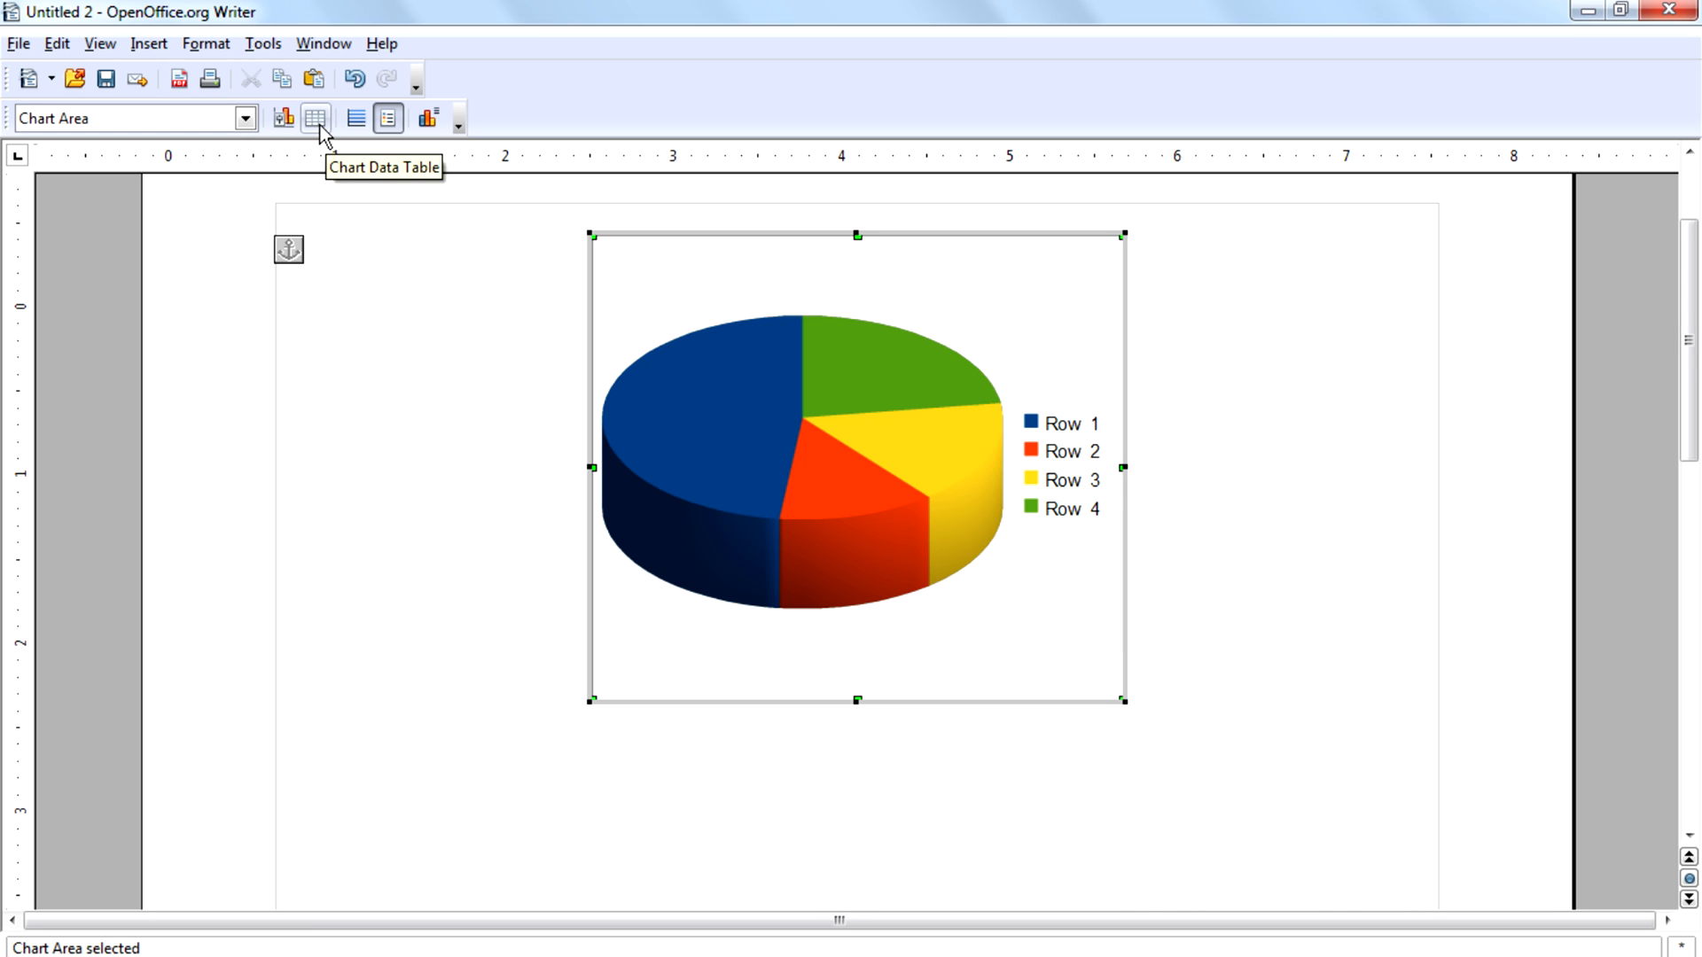
# - Edit the chart data table: add a row 'asfasfasf' with value 1, remove the fifth row, and close it
pyautogui.click(315, 117)
pyautogui.write('sagasg')
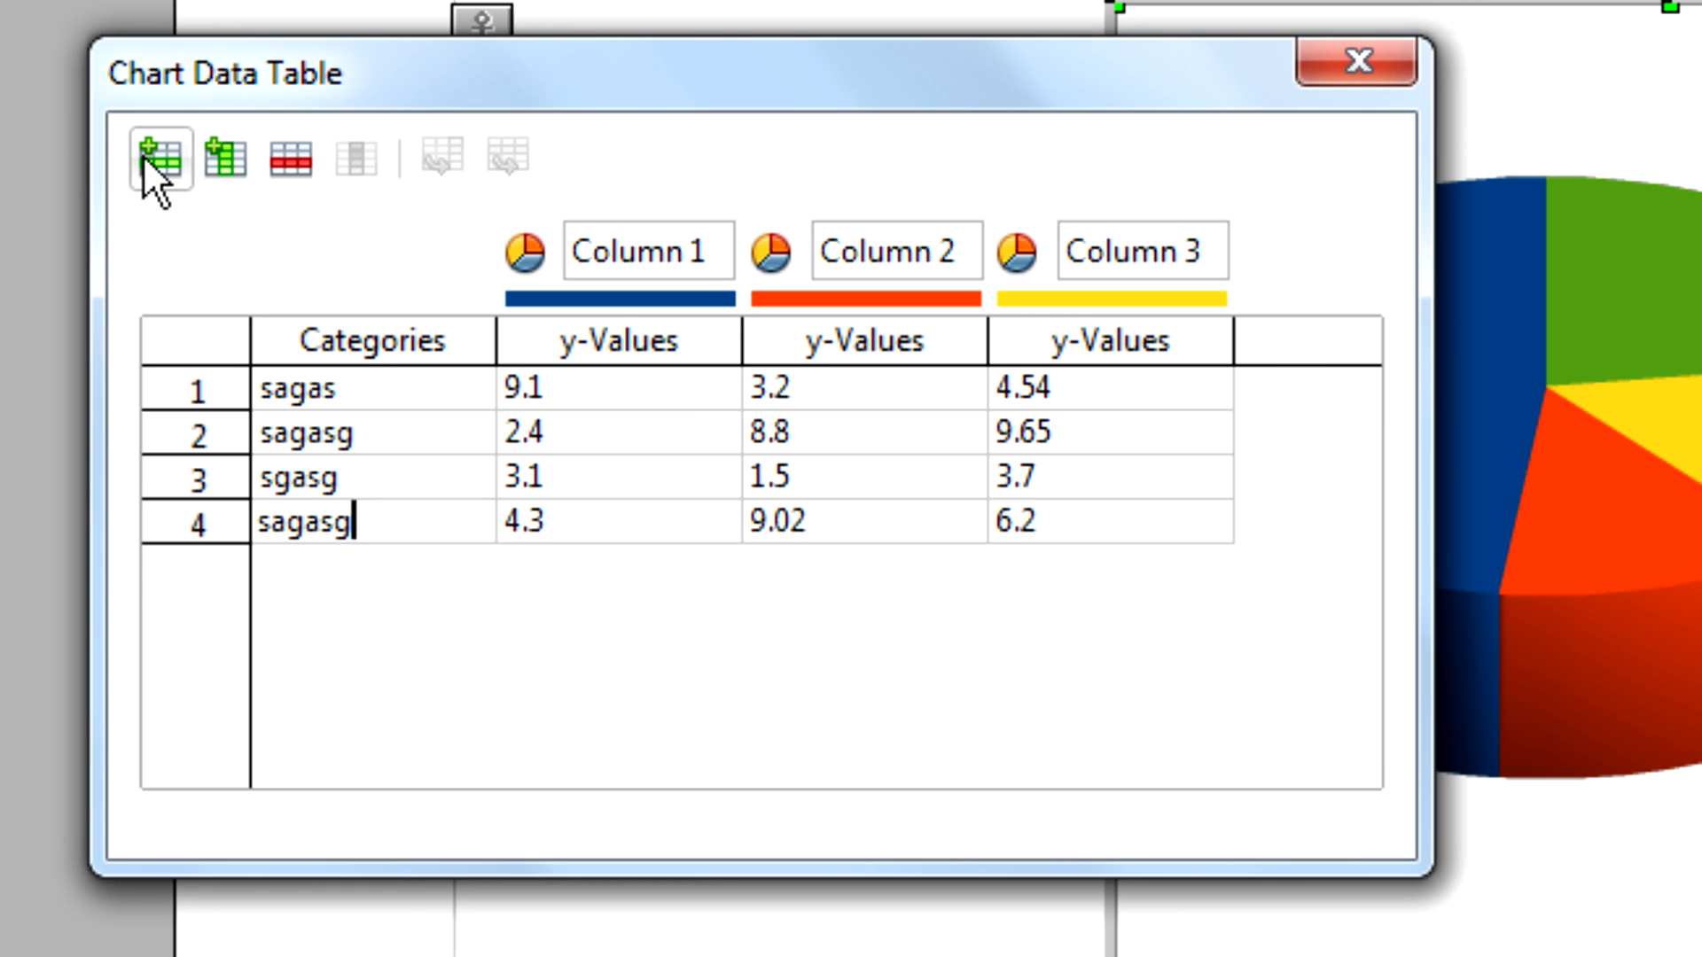
pyautogui.click(159, 161)
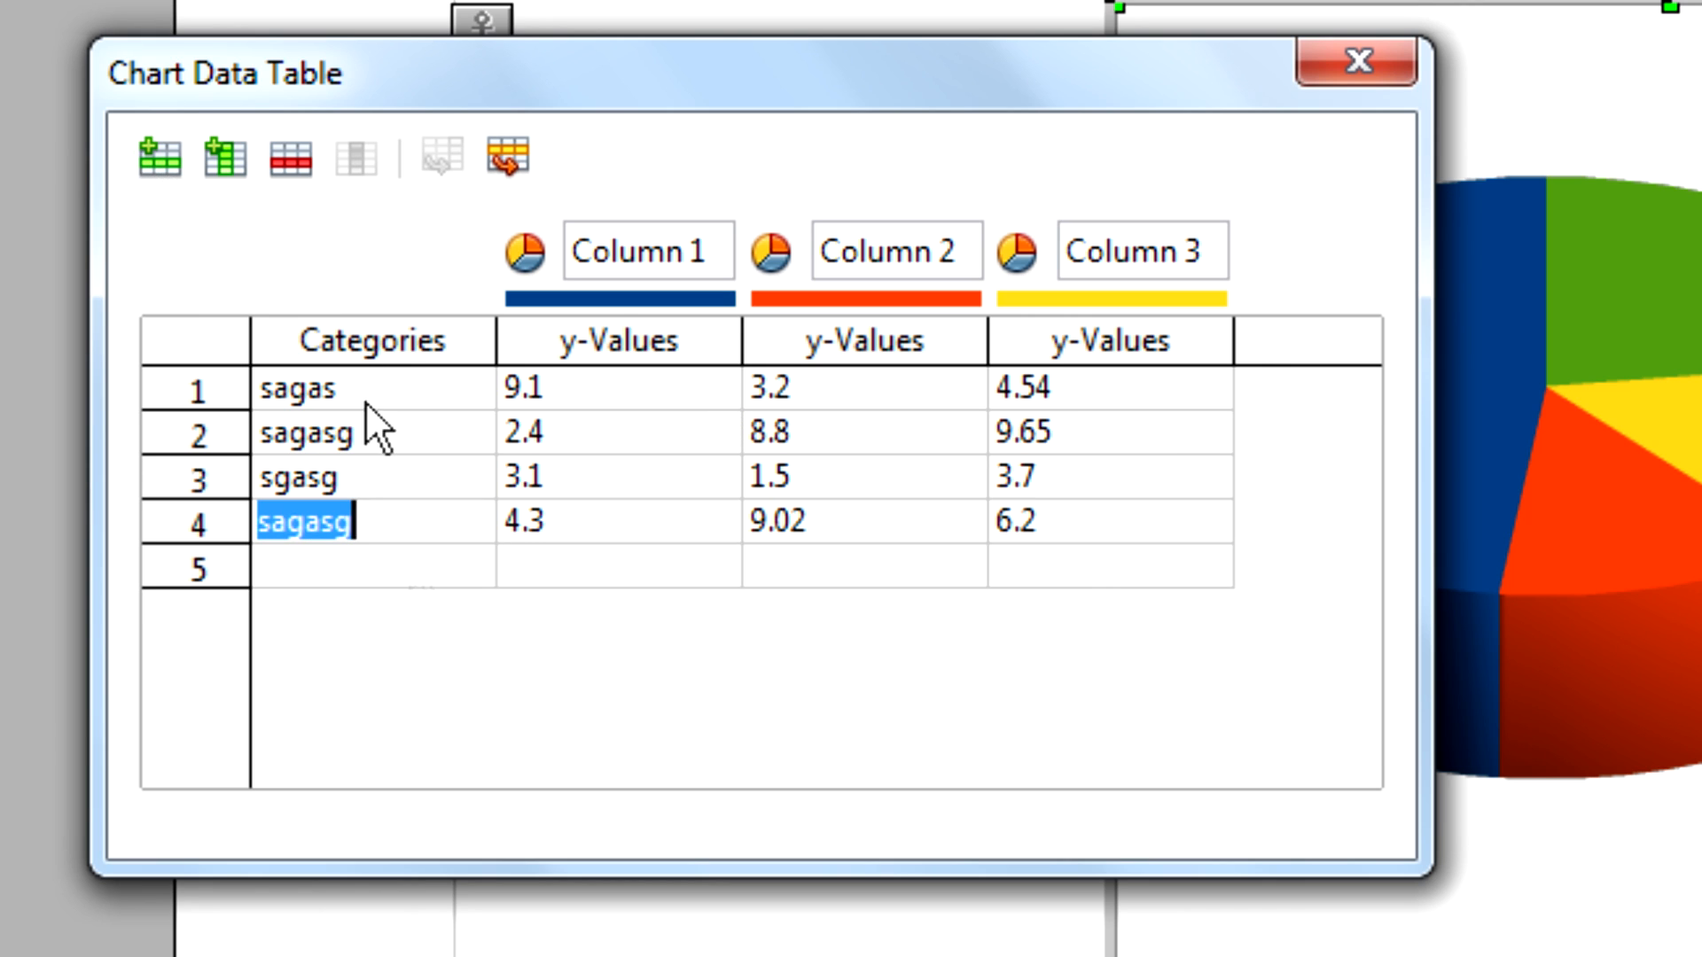
pyautogui.write('asfasfasf')
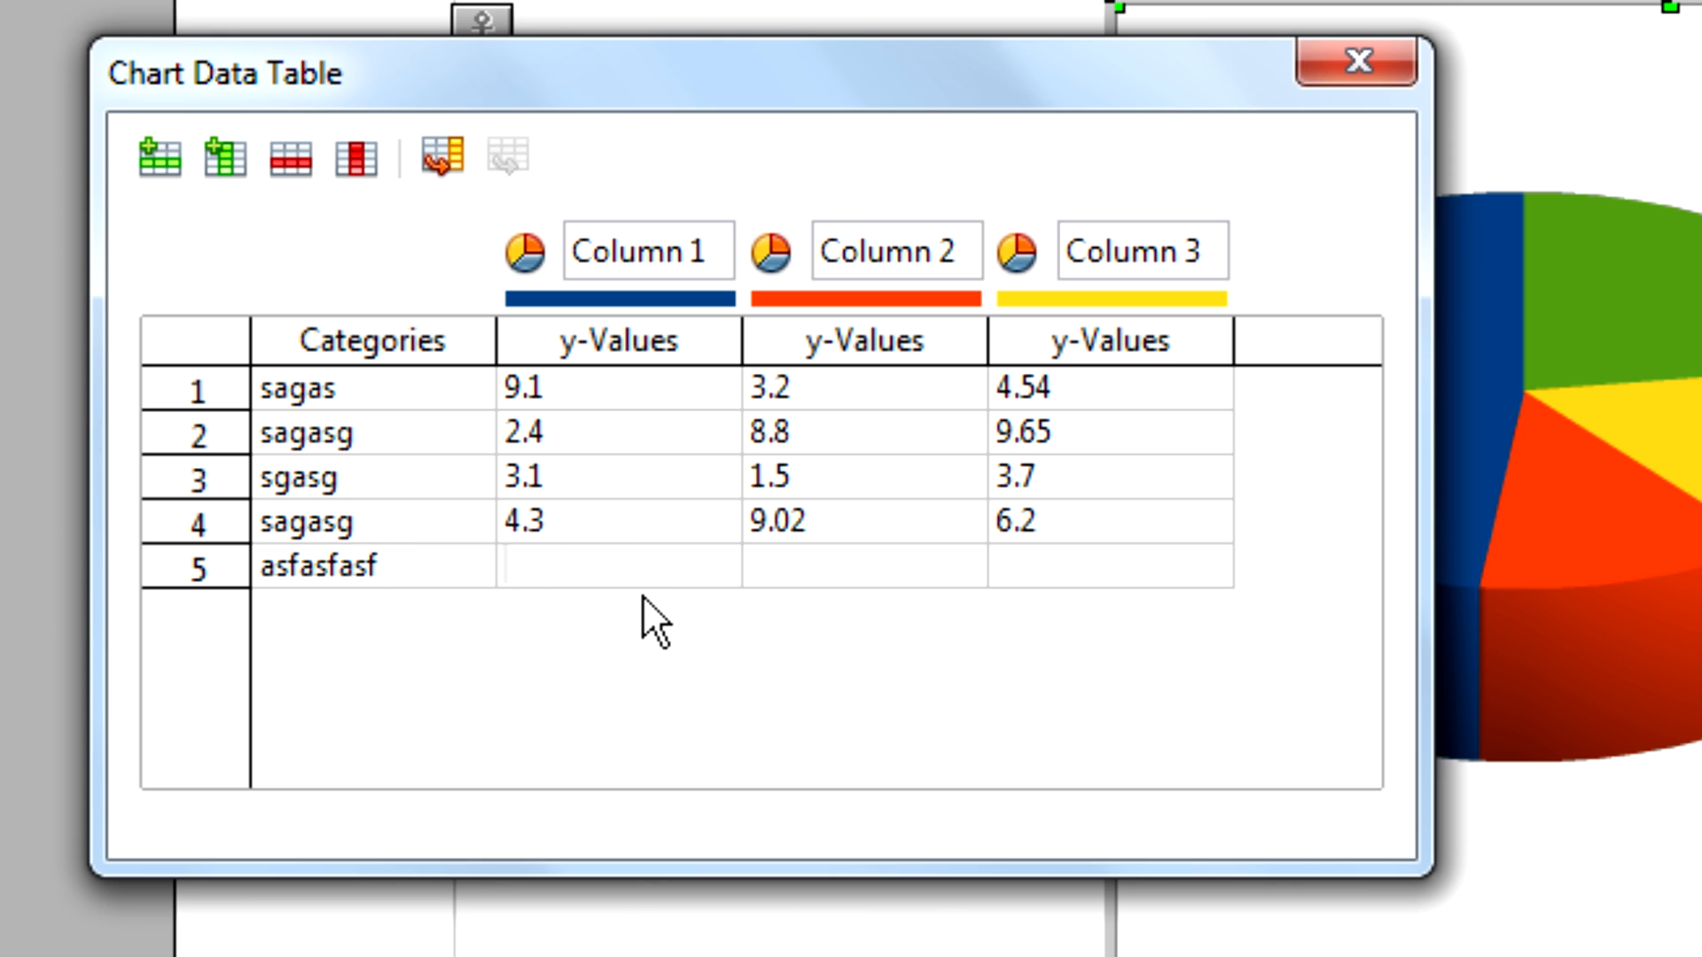
pyautogui.write('1')
pyautogui.write('2')
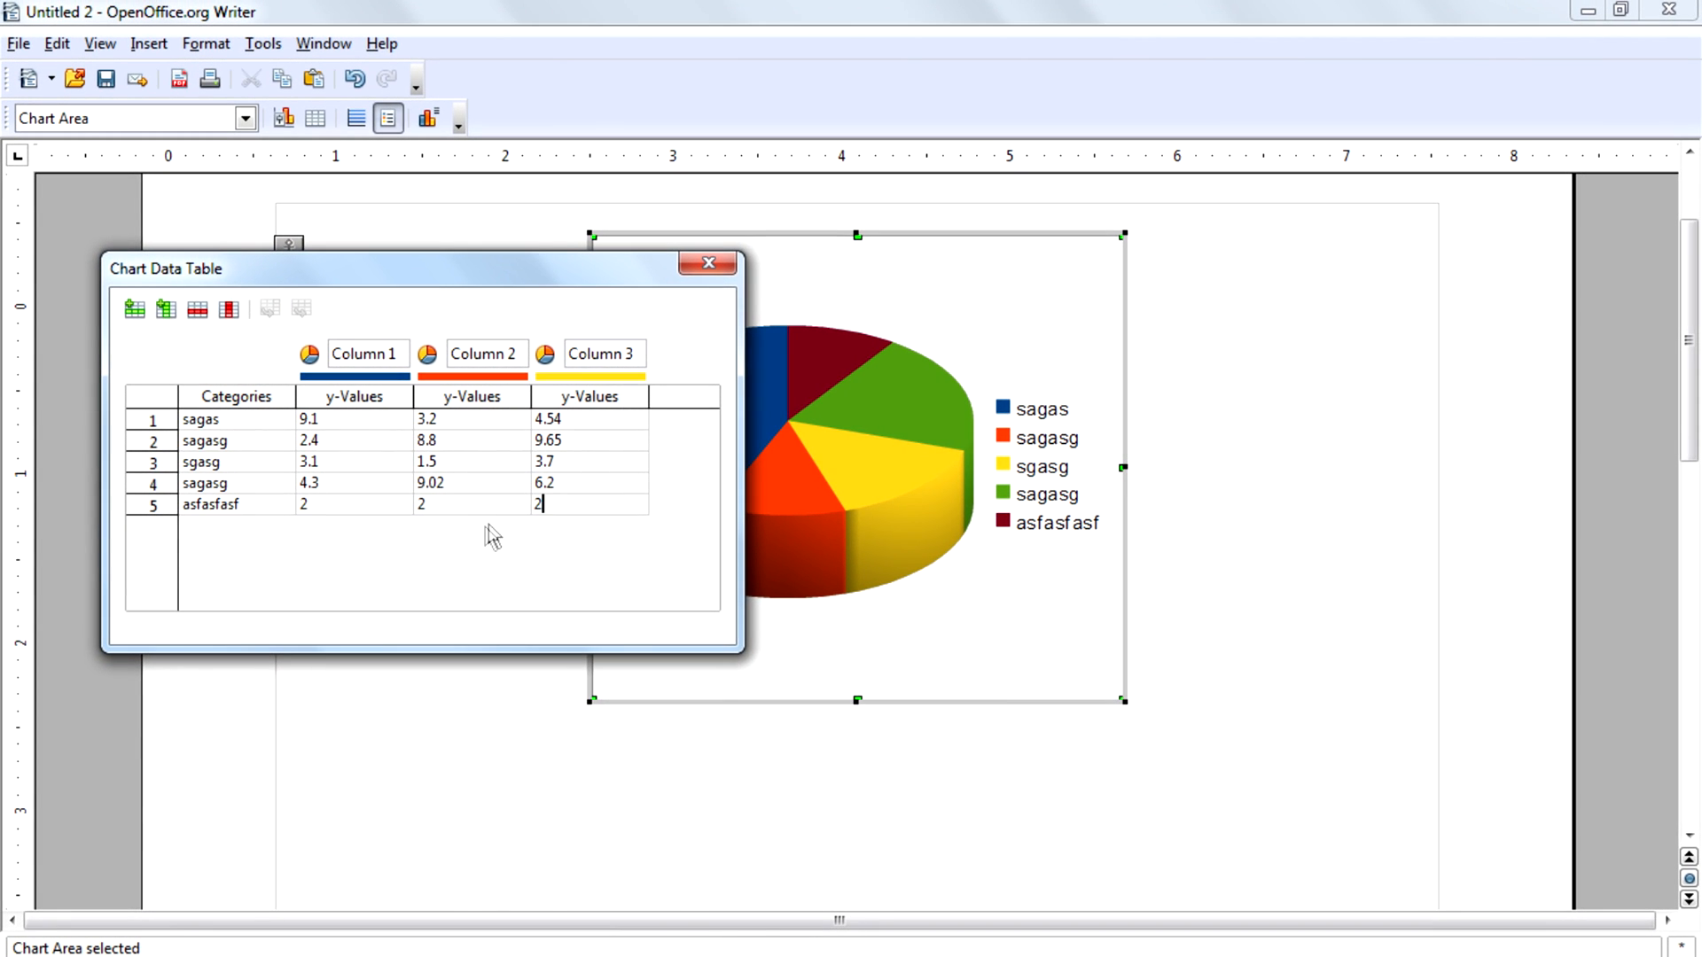
pyautogui.moveTo(271, 541)
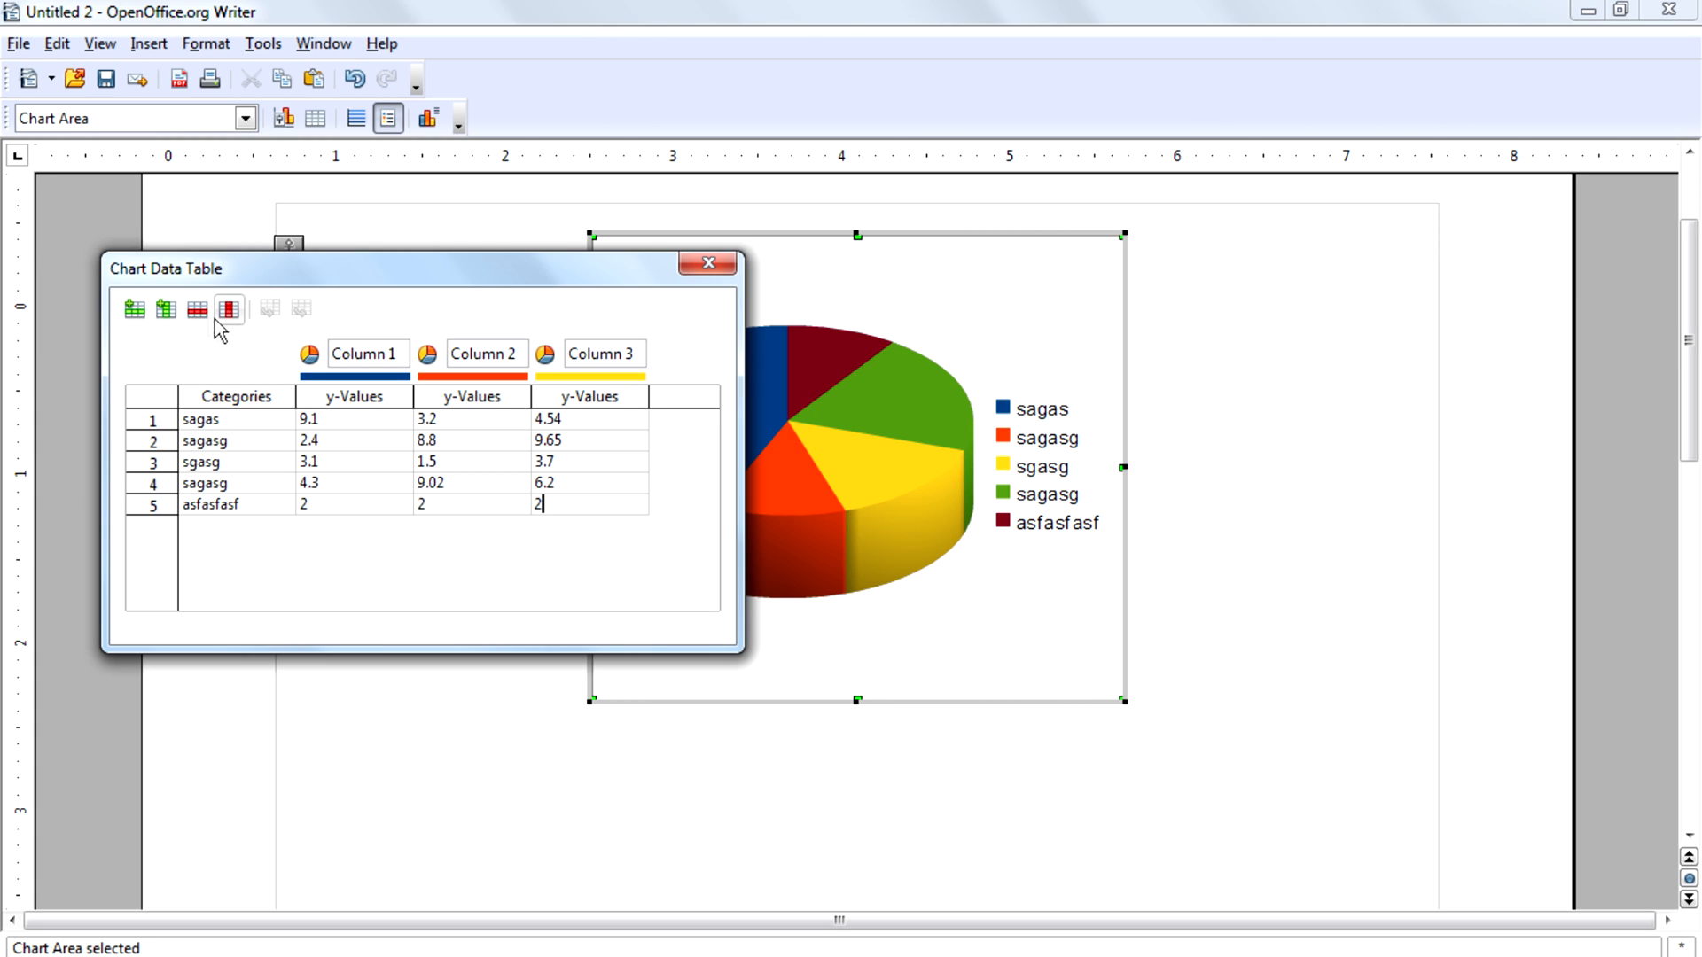
pyautogui.click(196, 308)
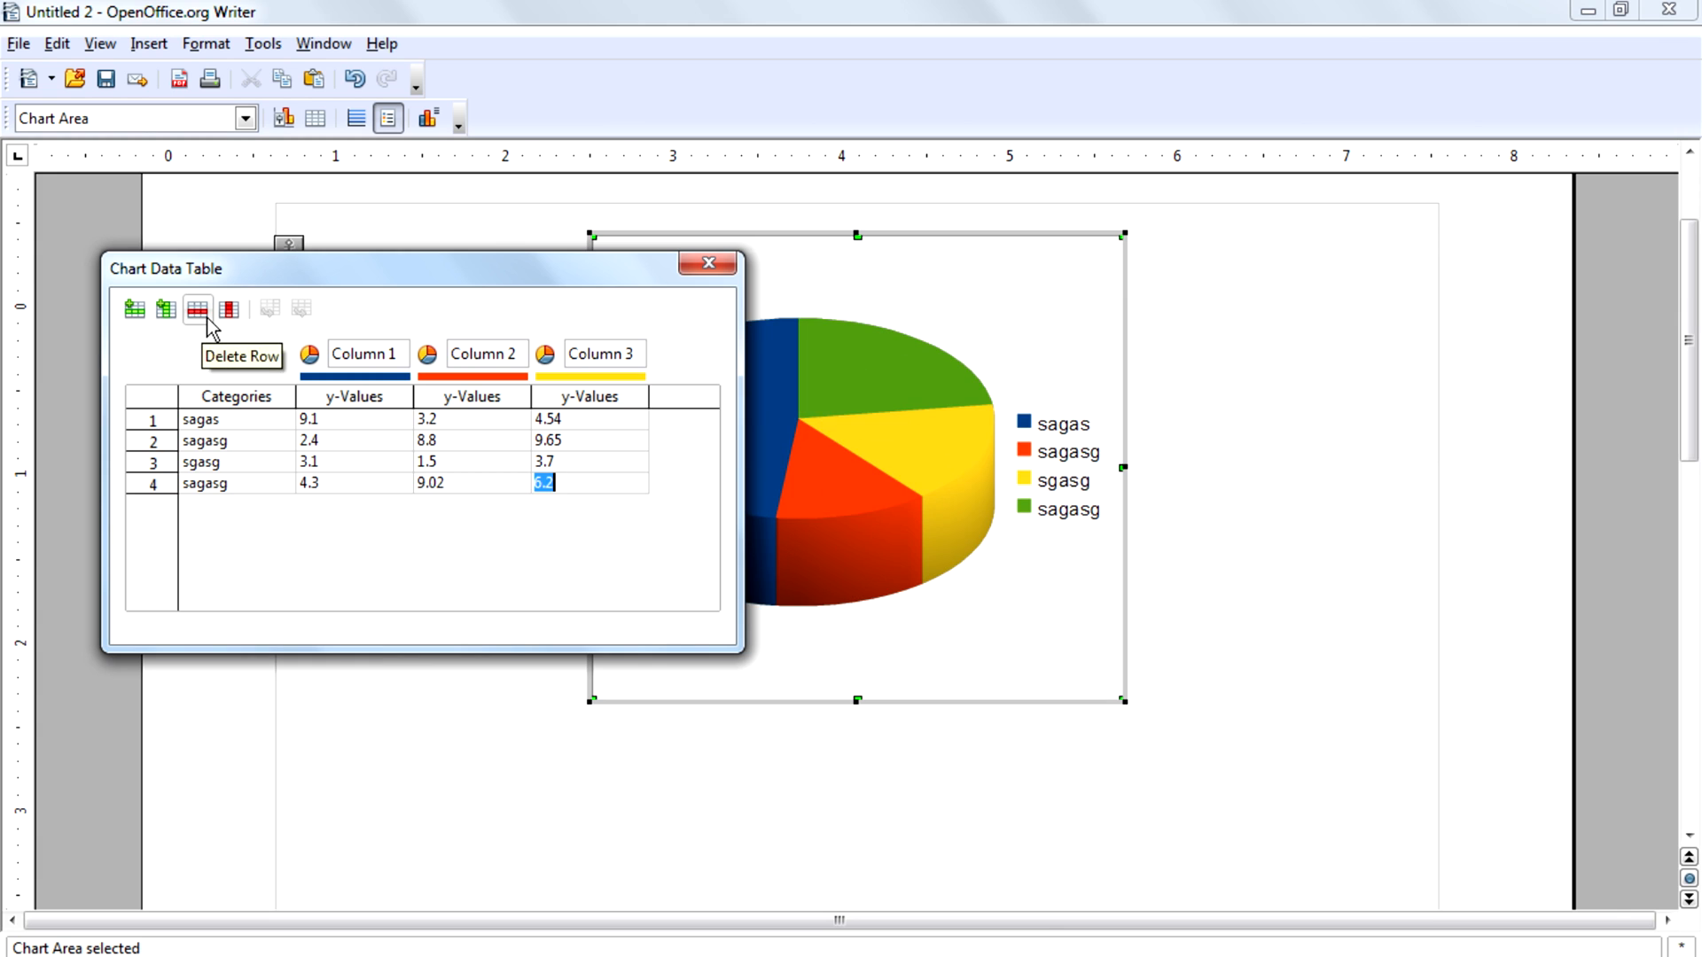
pyautogui.moveTo(812, 318)
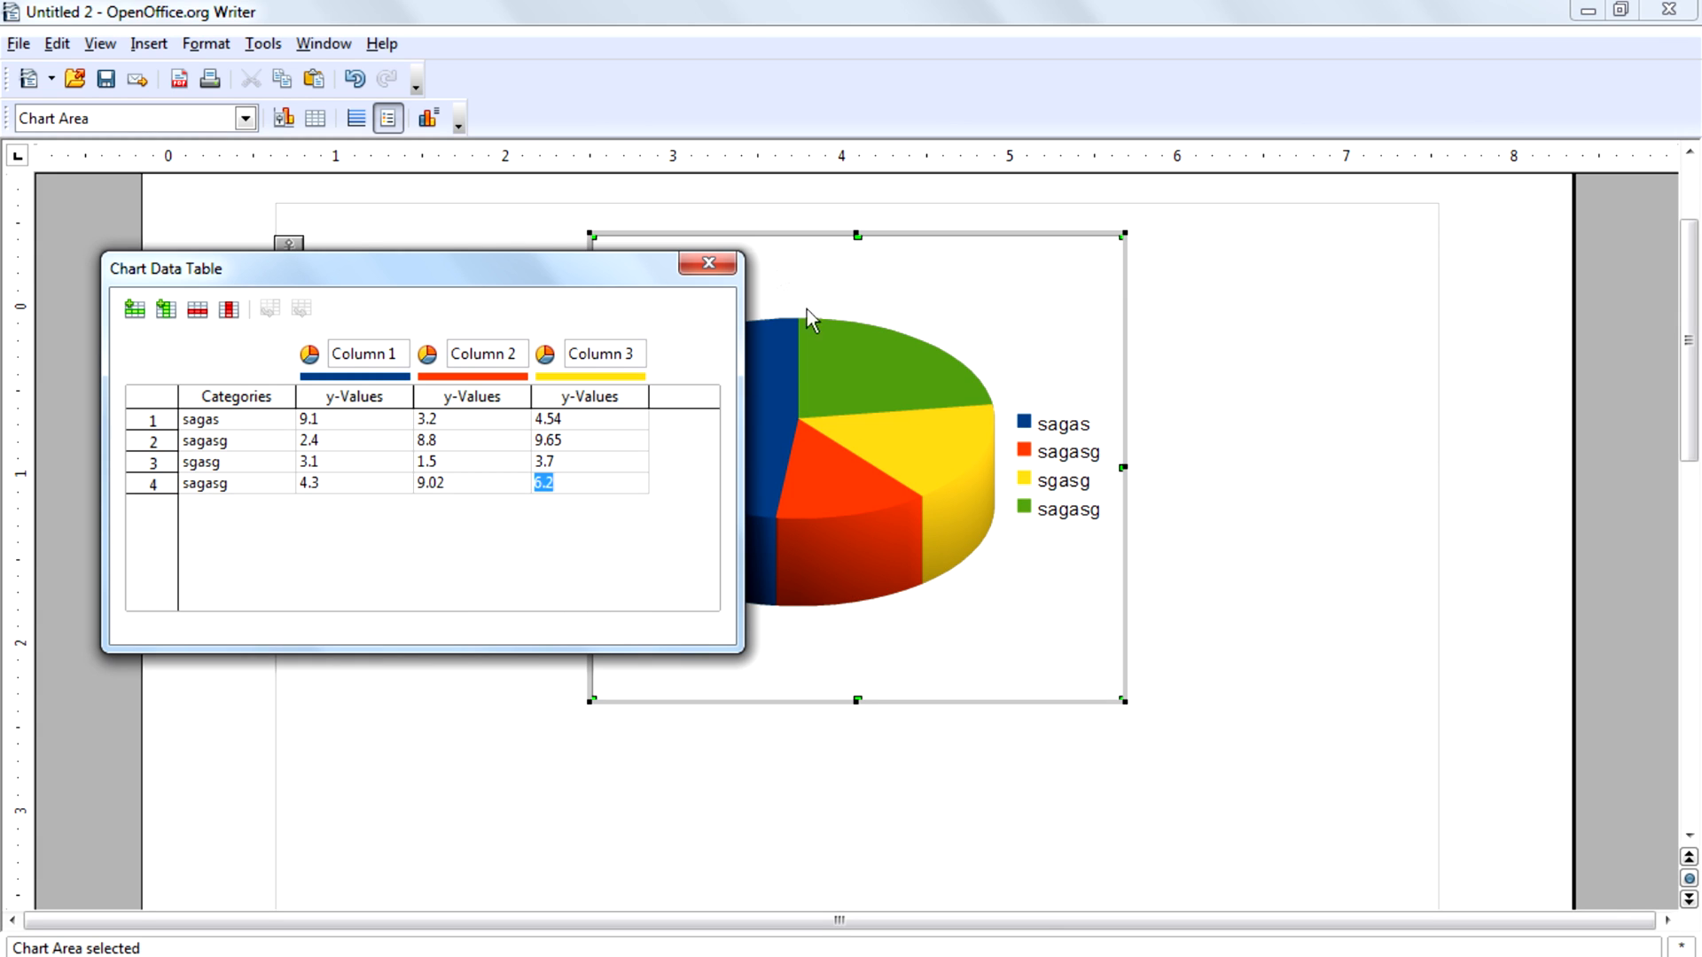
pyautogui.click(708, 262)
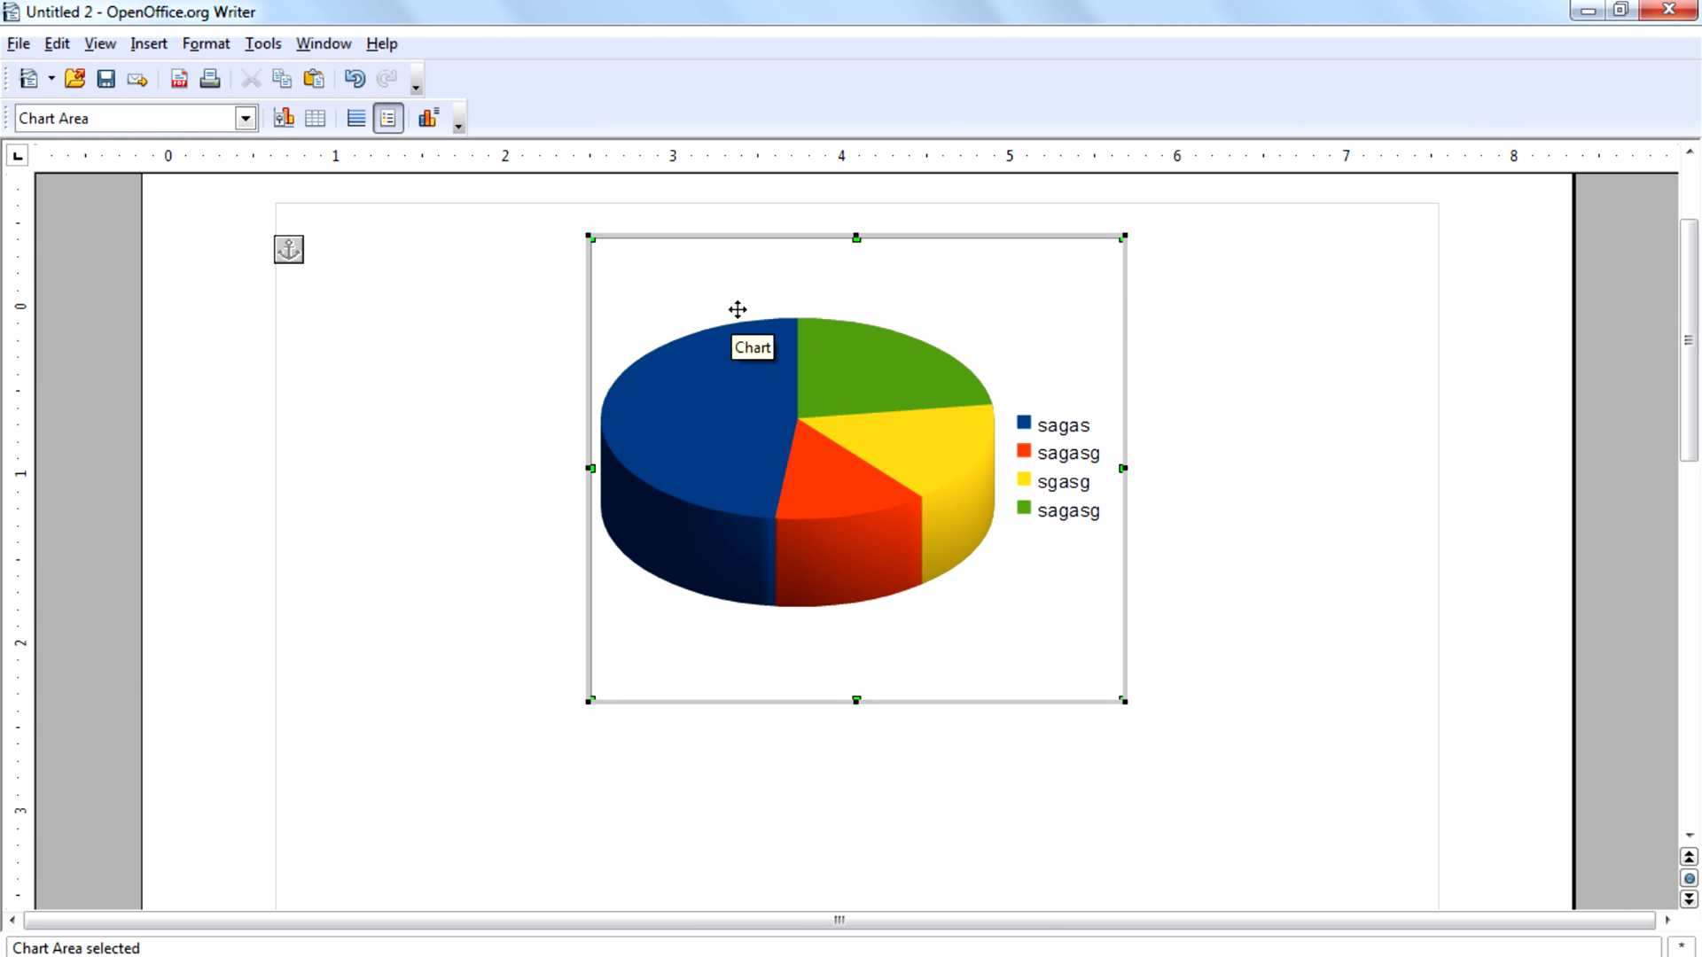
pyautogui.moveTo(587, 232)
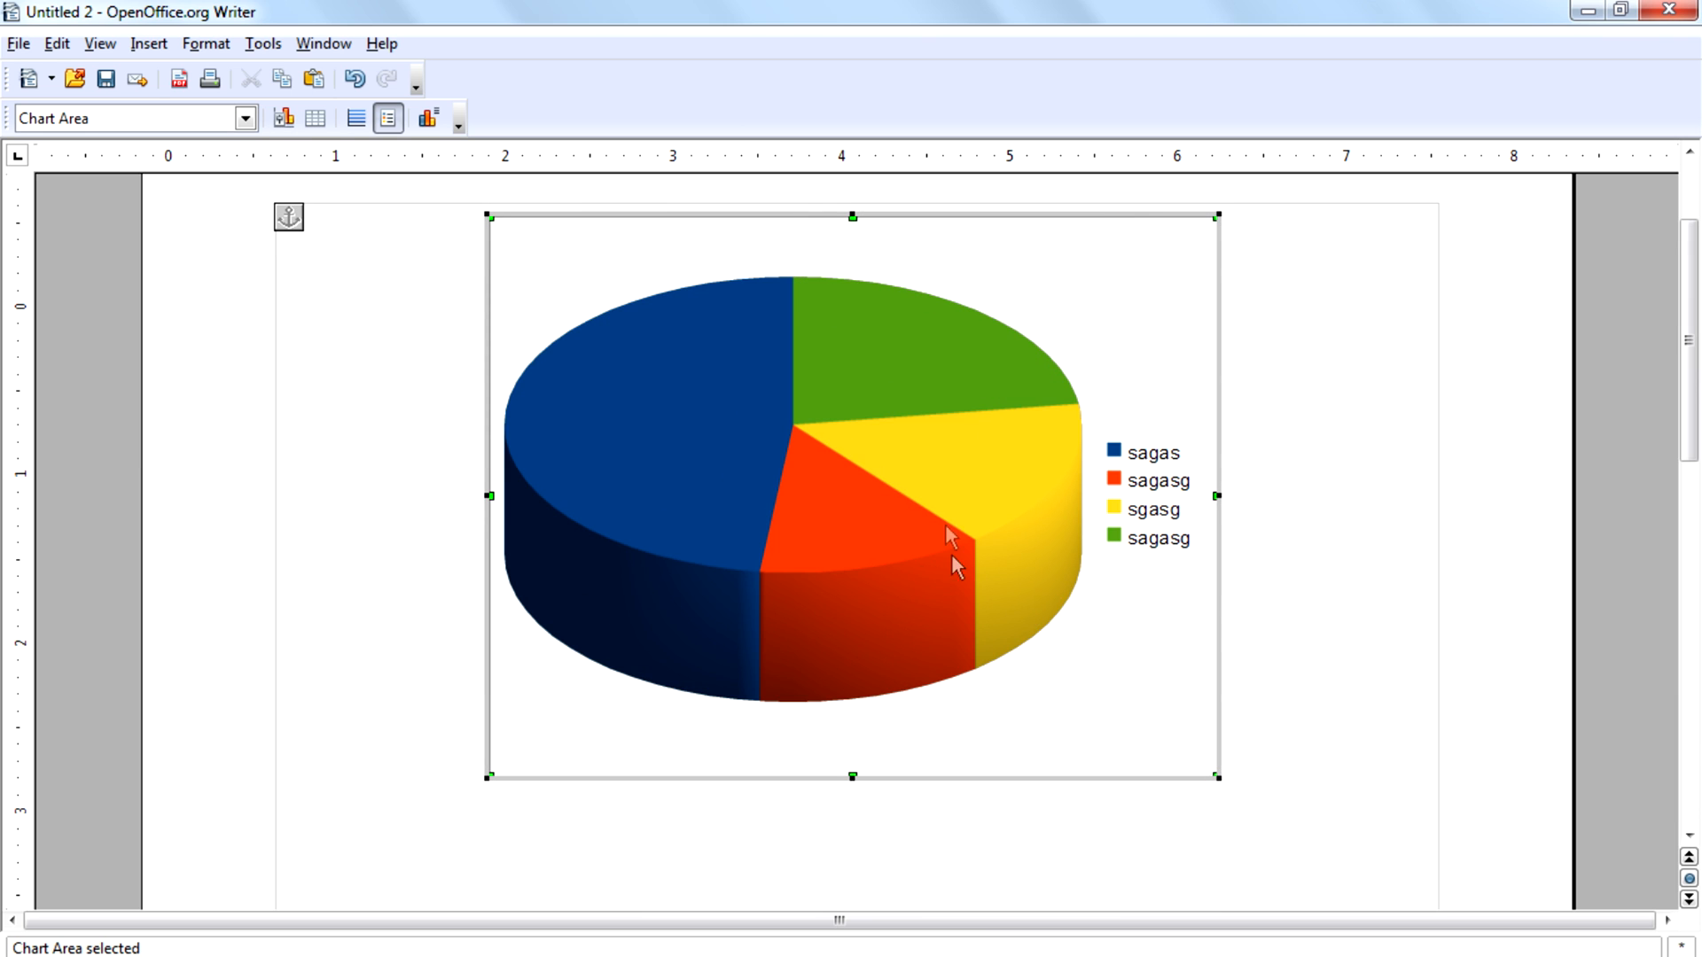
pyautogui.moveTo(922, 611)
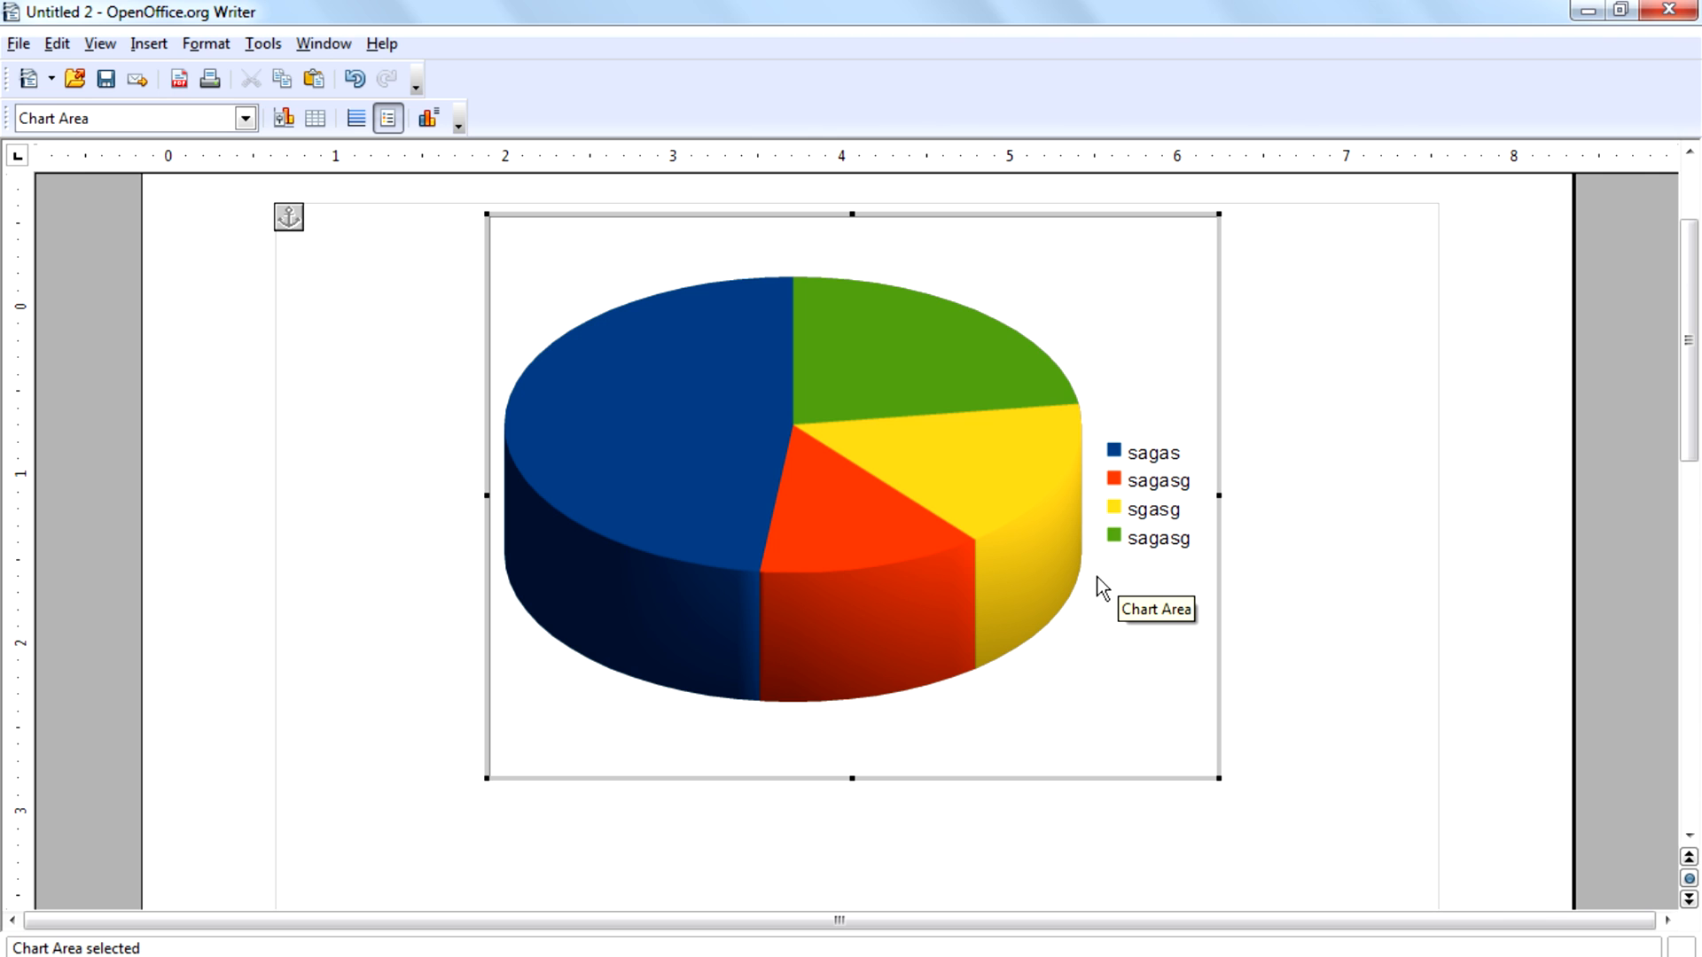
pyautogui.moveTo(833, 303)
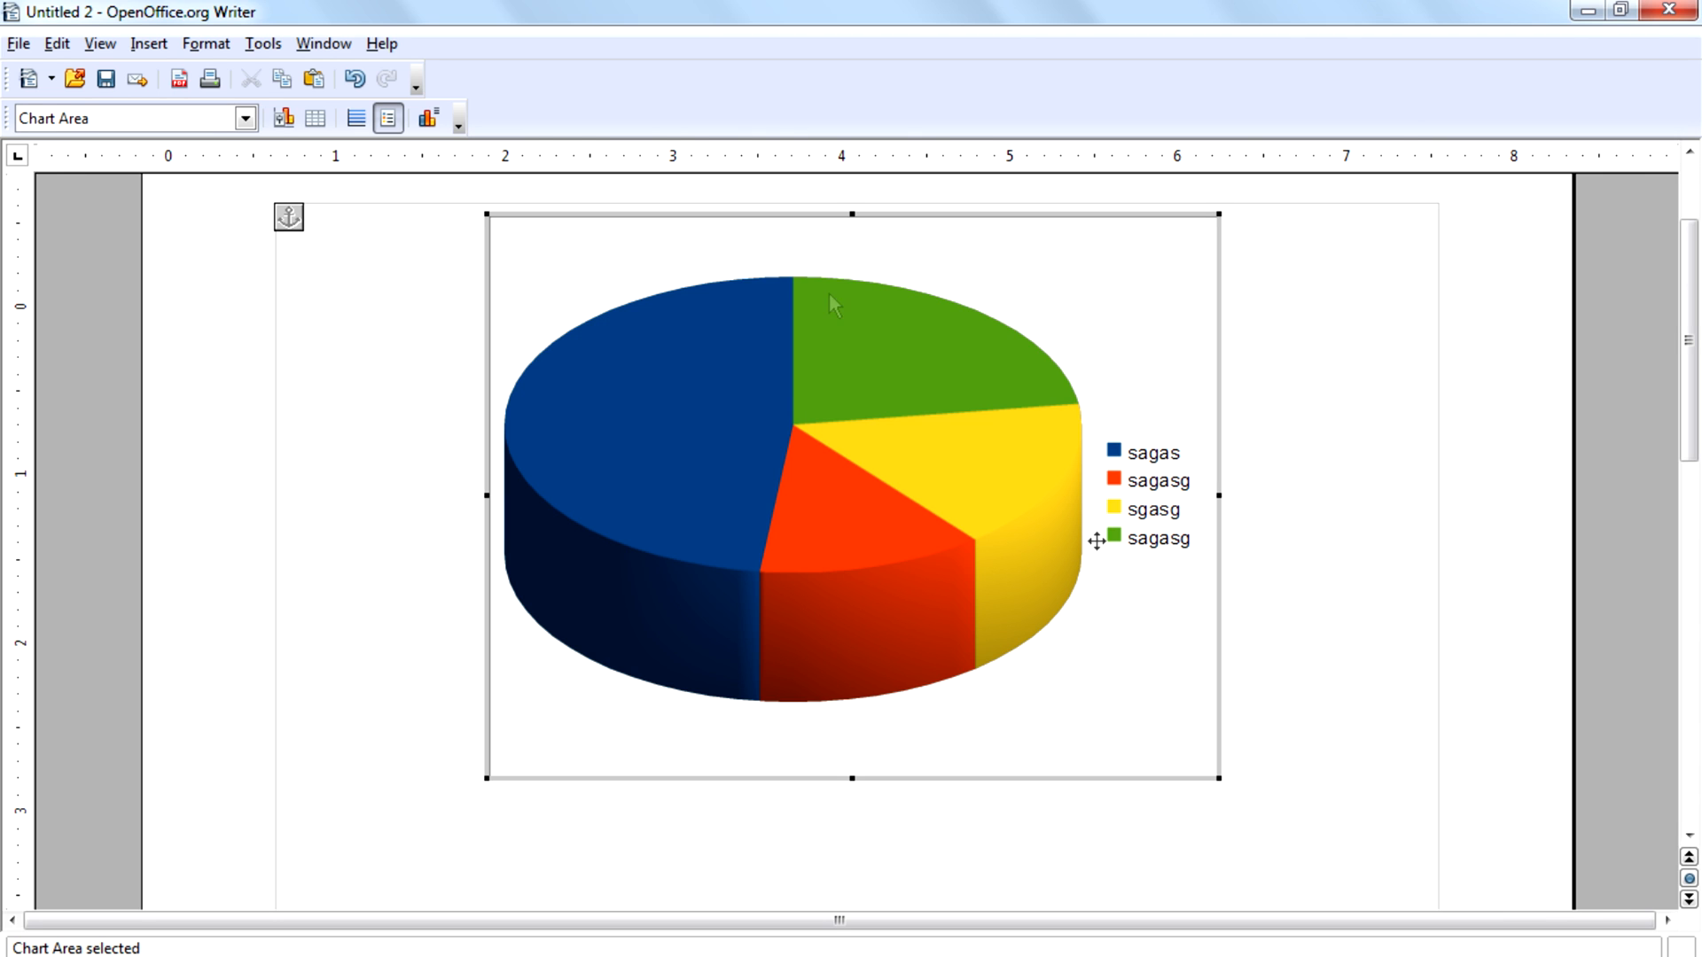
# - Select the green sagasg slice and recolour it dark olive
pyautogui.click(897, 362)
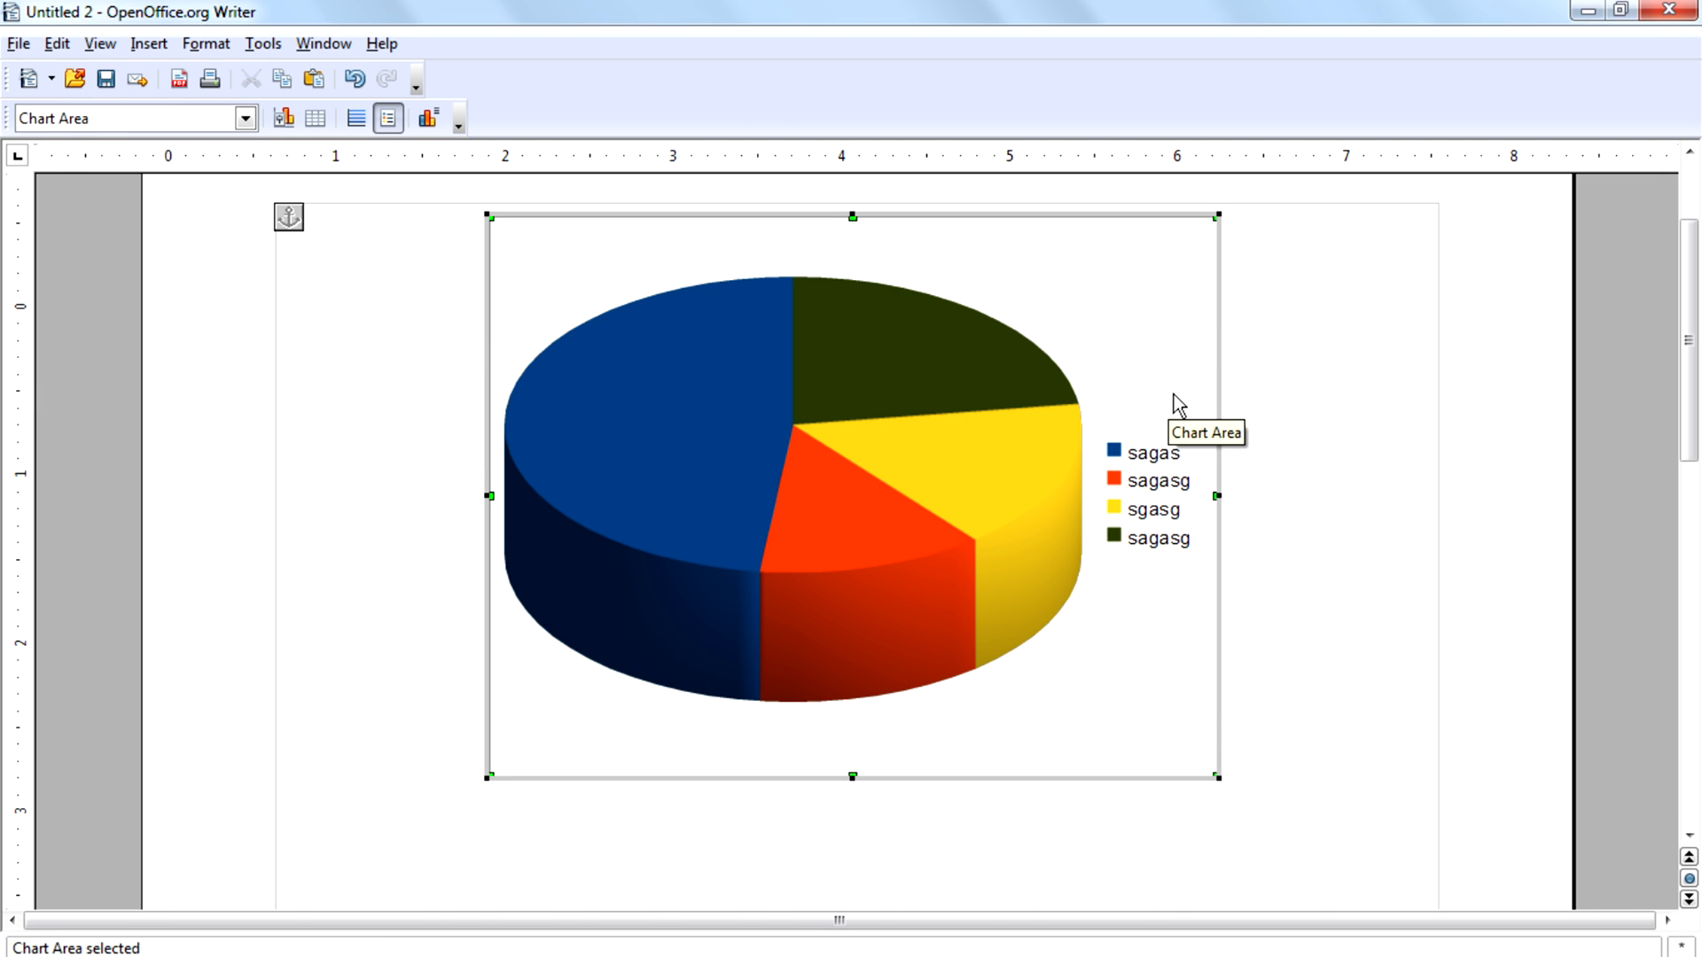
pyautogui.moveTo(1179, 404)
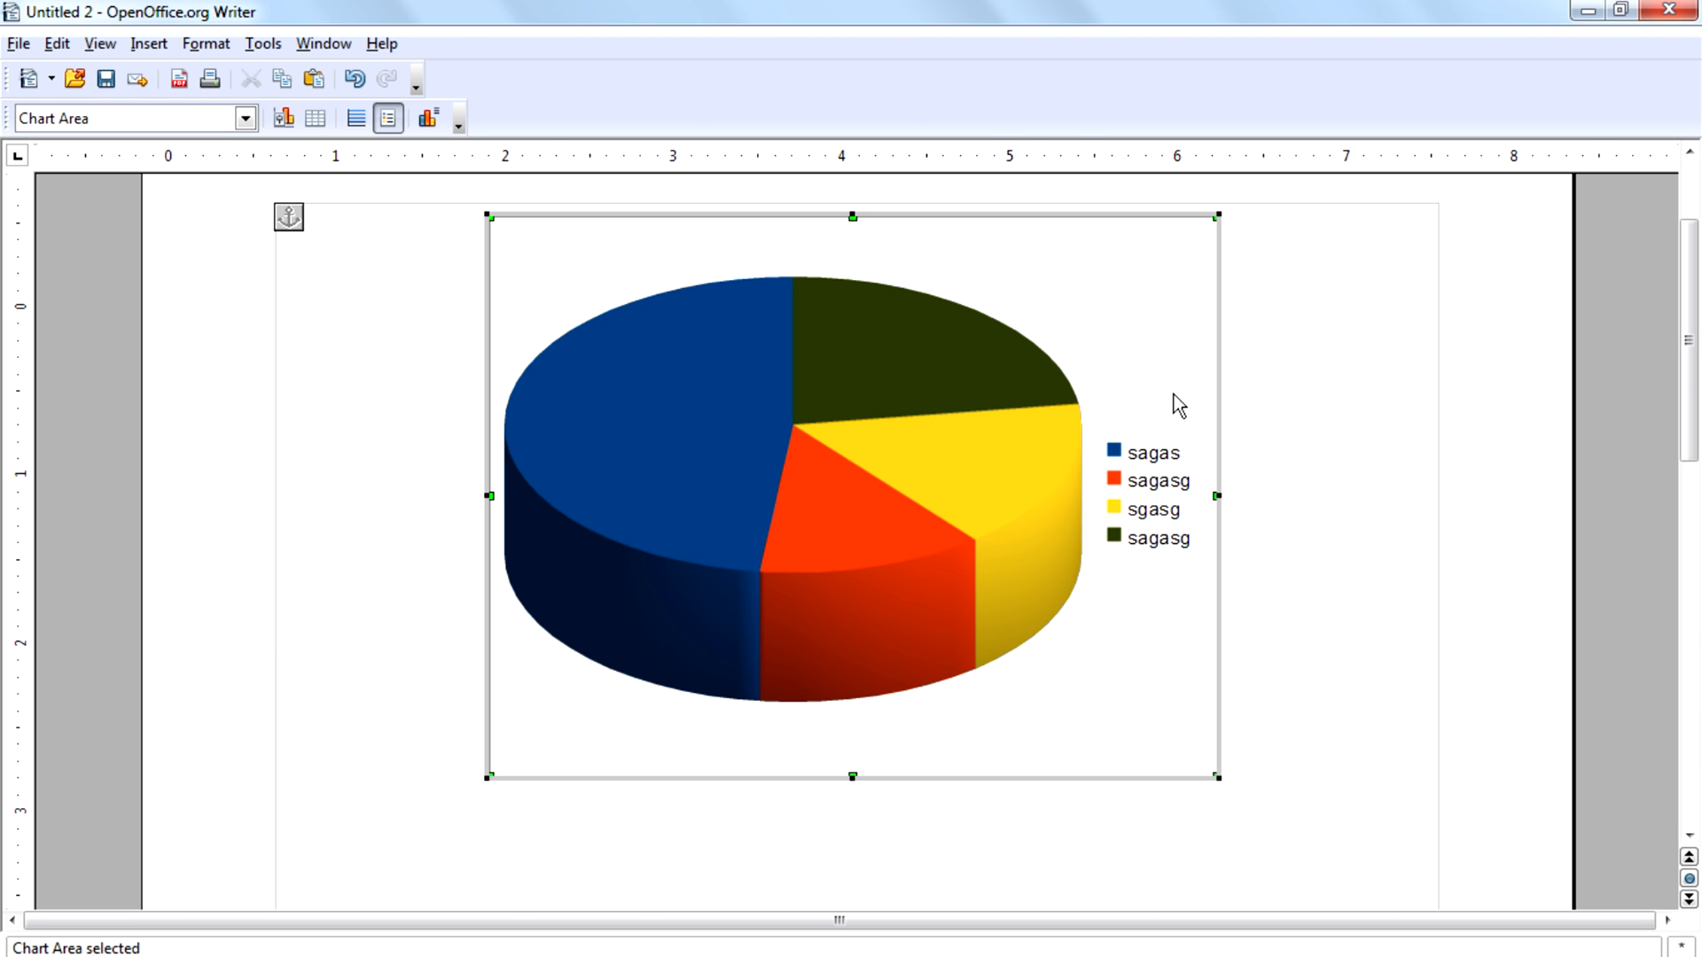
pyautogui.moveTo(866, 575)
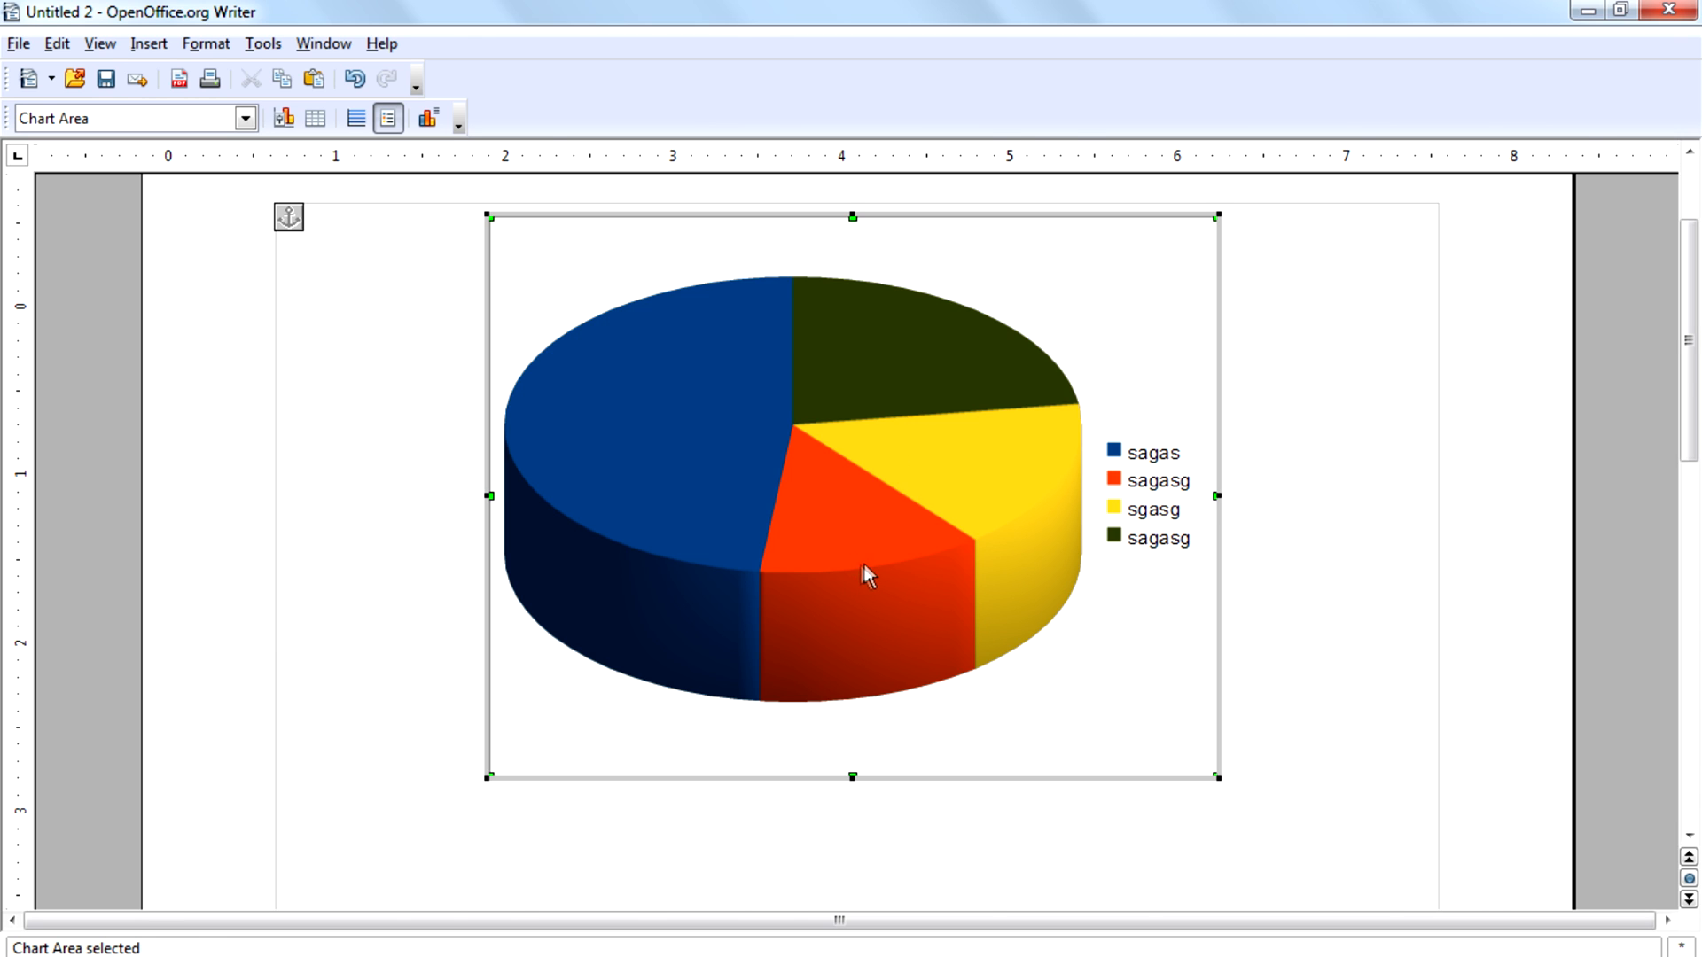
# - Select the red sagasg slice and drag it out from the pie's centre
pyautogui.click(863, 572)
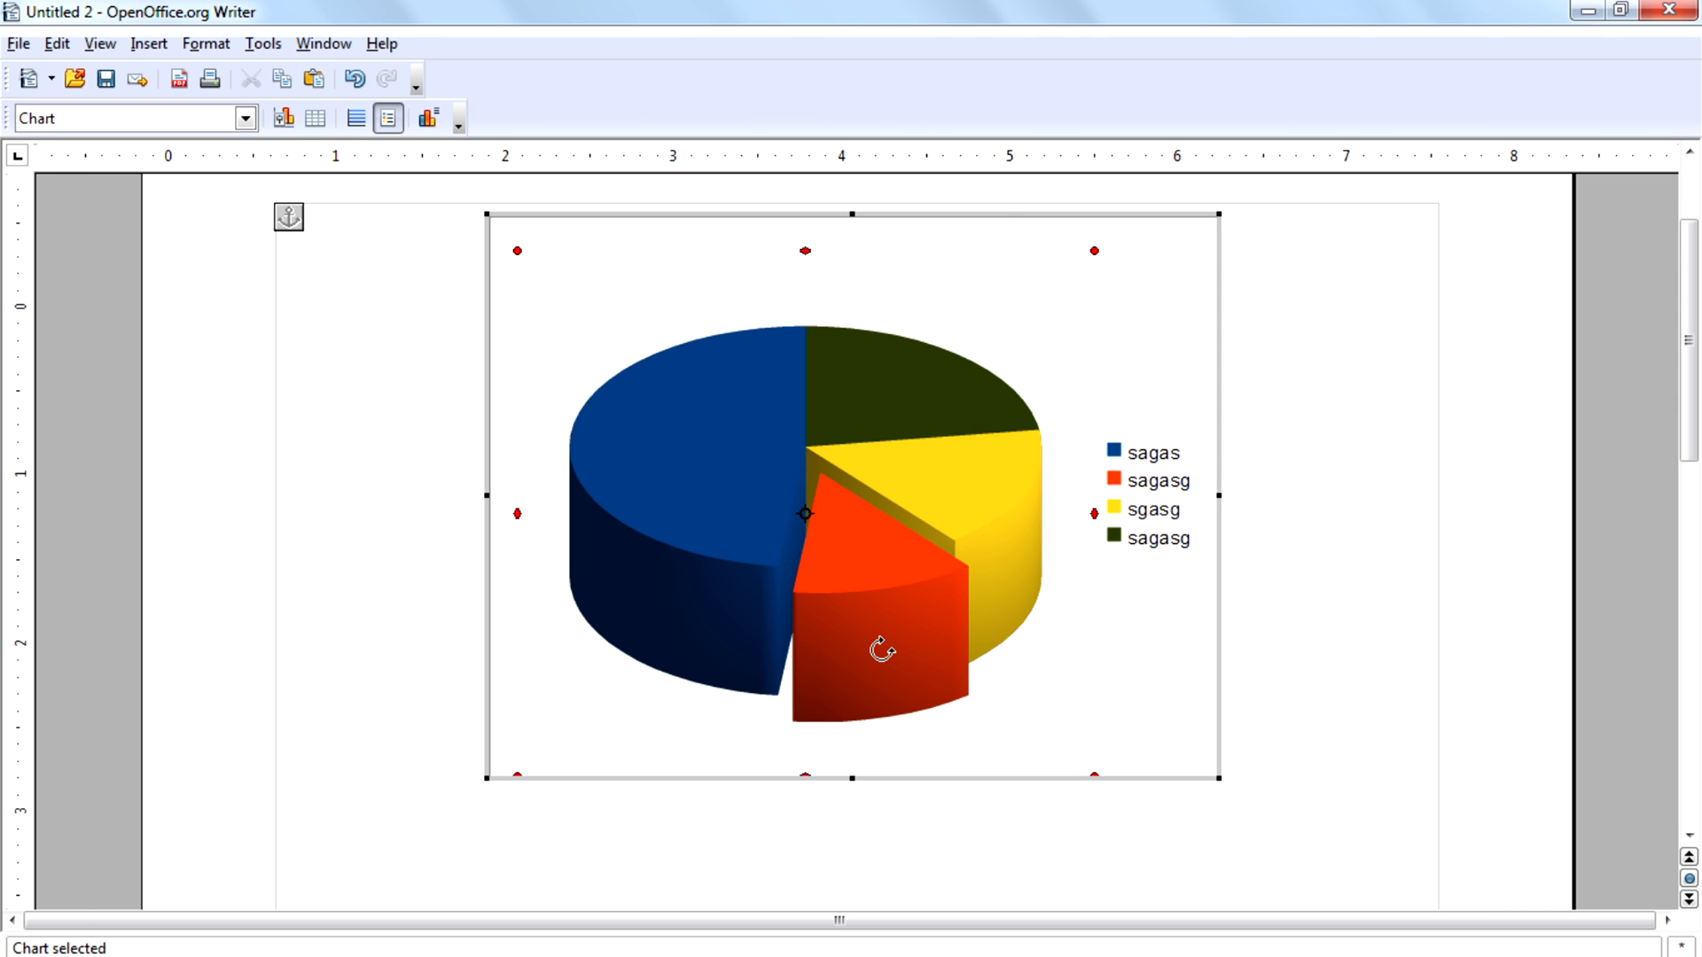
pyautogui.moveTo(1408, 480)
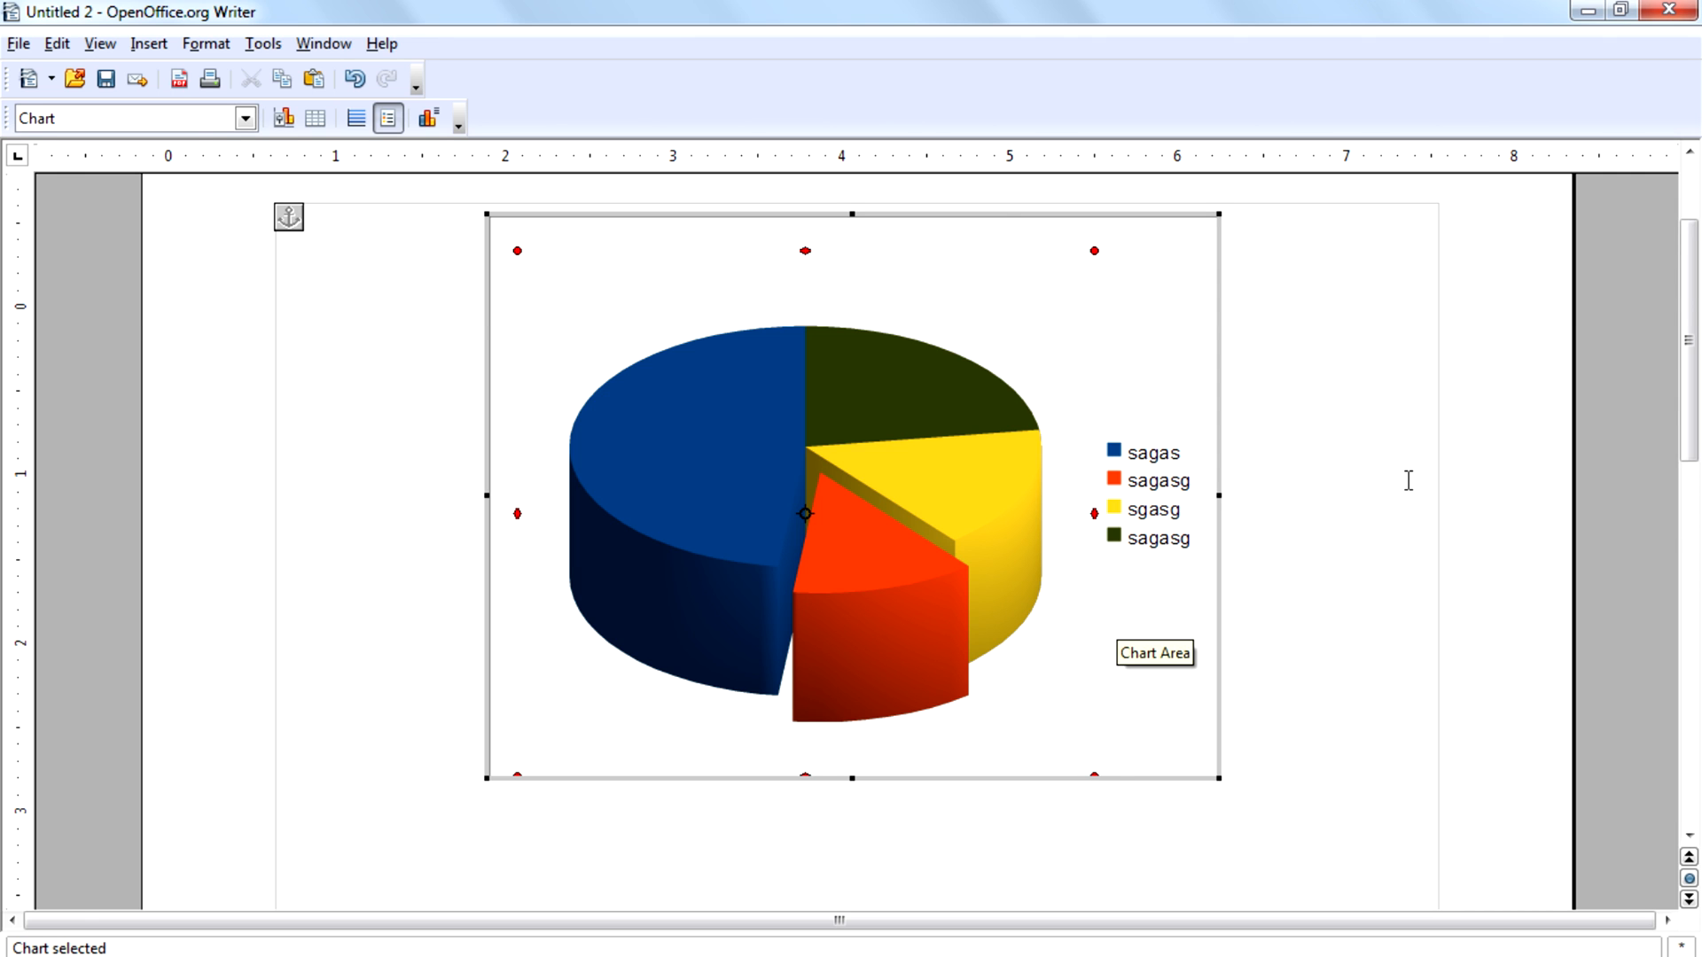